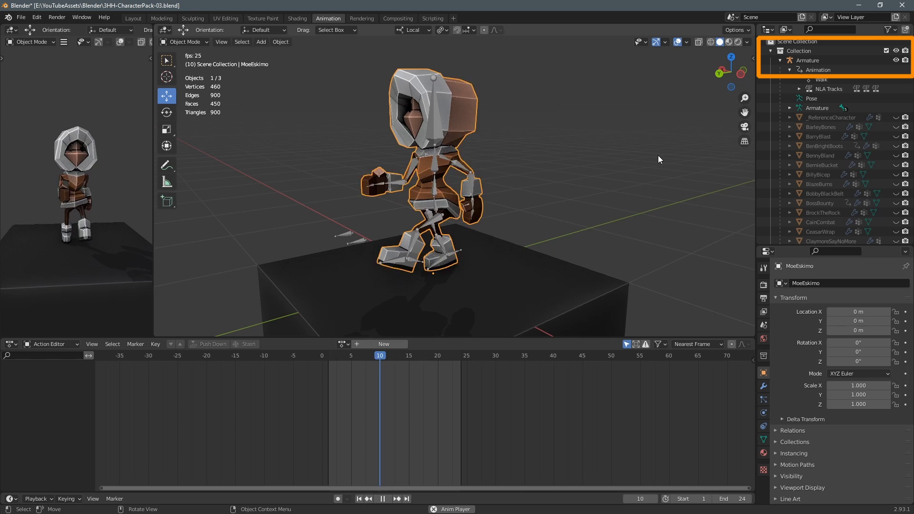
# - Select the armature and inspect the Walk action's Root channel keyframes in the Action Editor
pyautogui.click(807, 60)
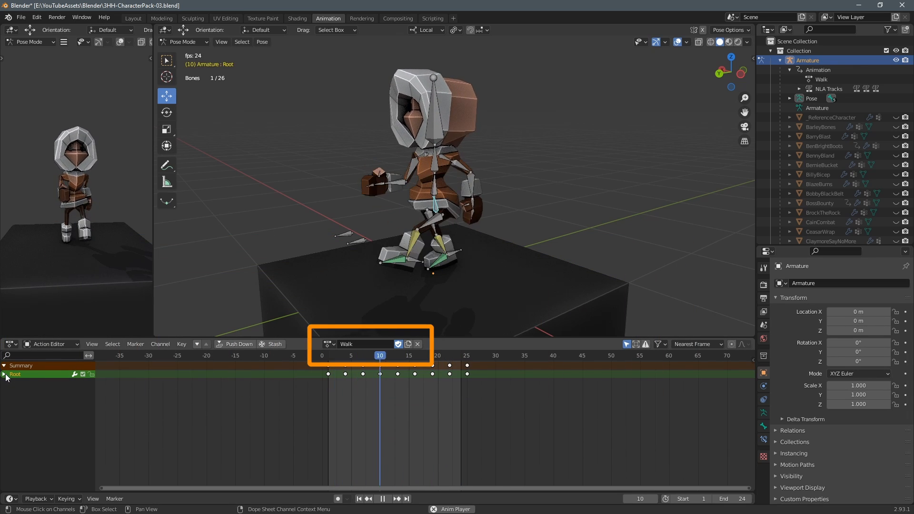
pyautogui.click(5, 374)
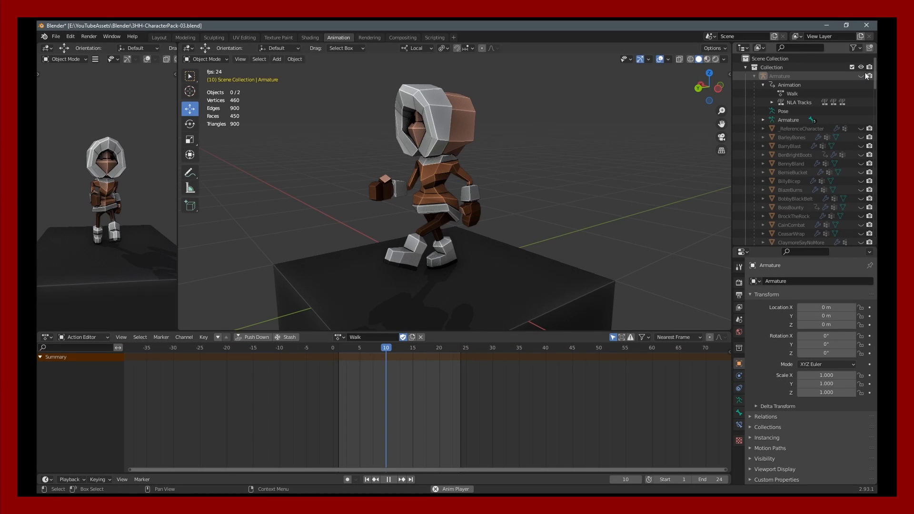
# - Push the armature's Walk action down into an NLA track strip
pyautogui.click(402, 337)
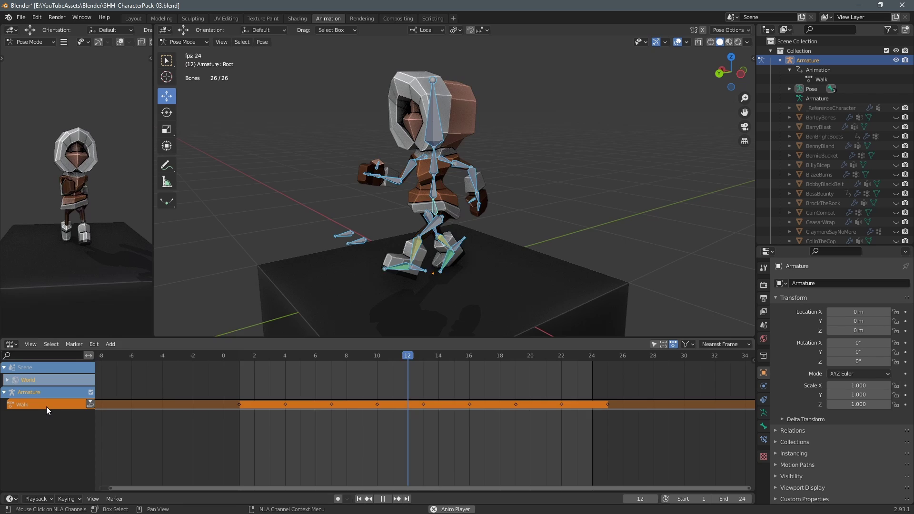
pyautogui.click(90, 404)
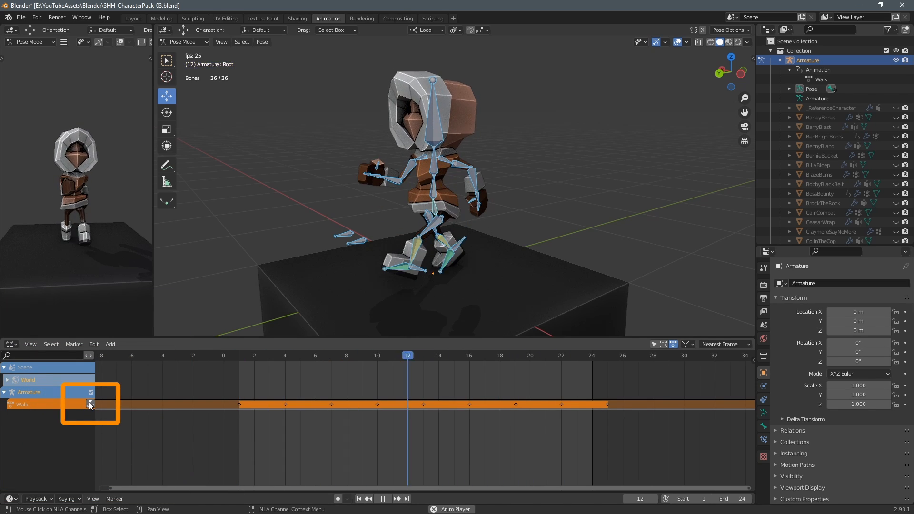
pyautogui.click(90, 404)
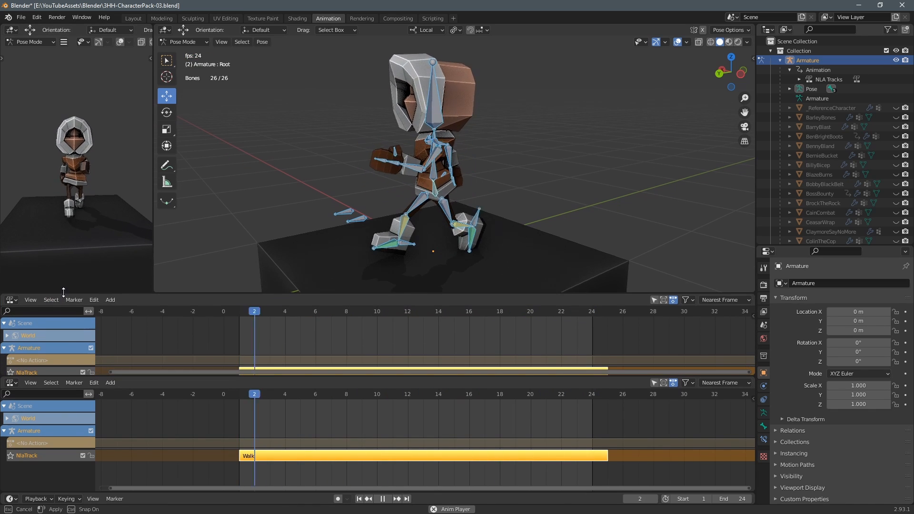
# - Assign the _TPose action and push it down onto a second NLA track above Walk
pyautogui.click(10, 300)
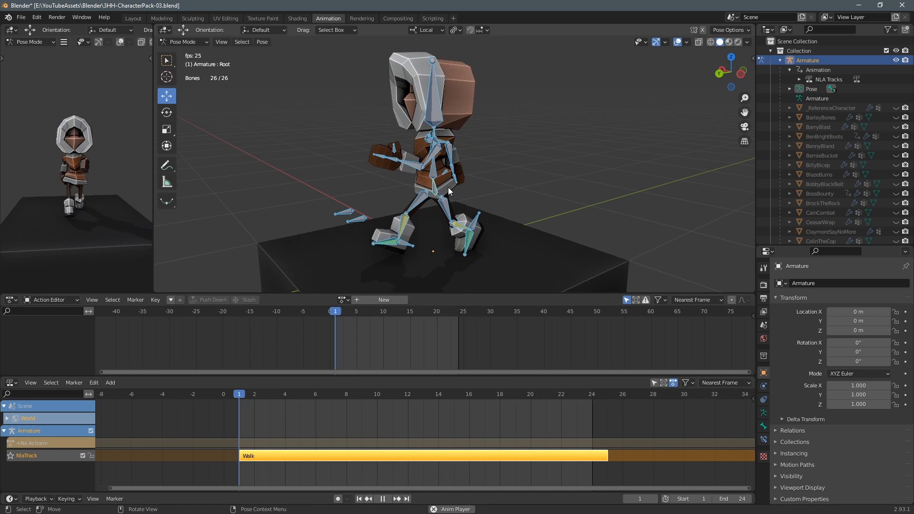
pyautogui.click(343, 299)
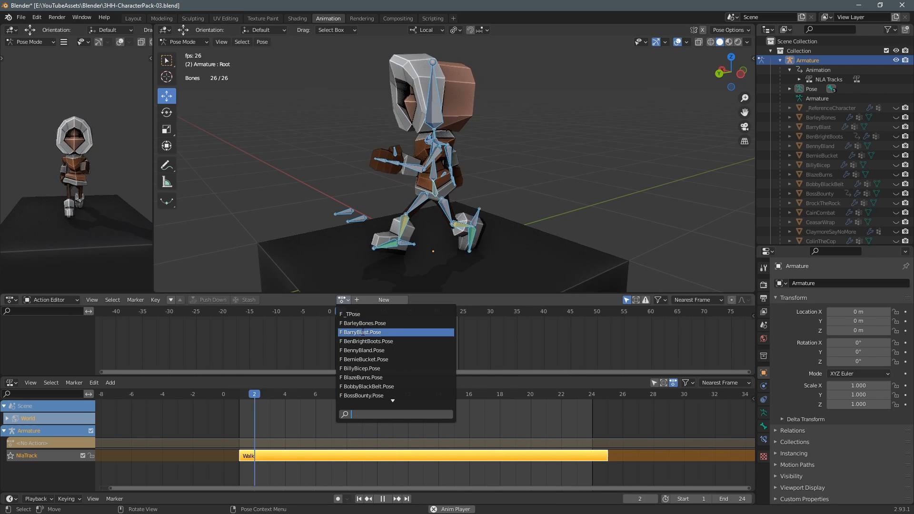
pyautogui.click(349, 314)
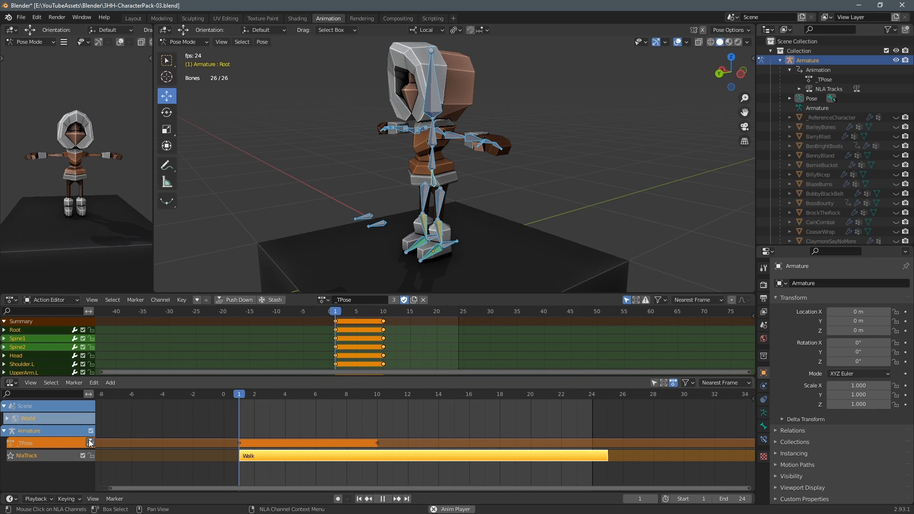
pyautogui.click(236, 299)
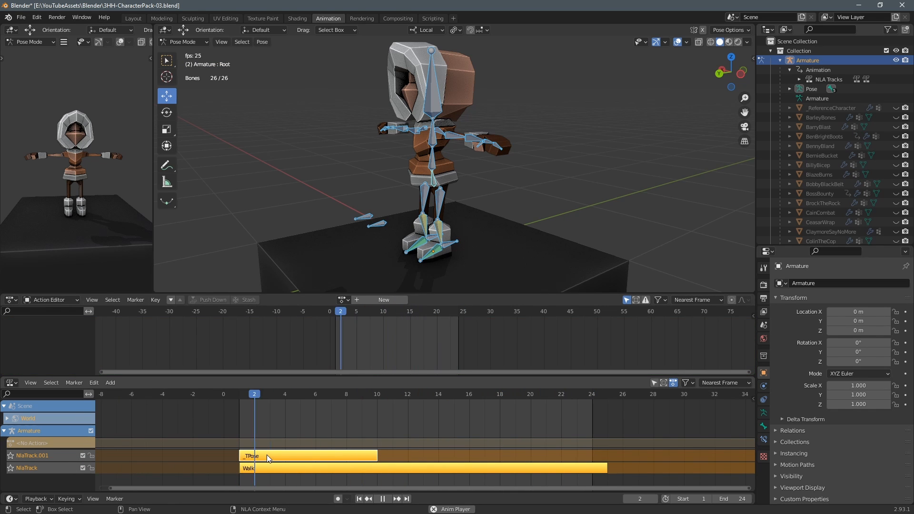
pyautogui.click(300, 395)
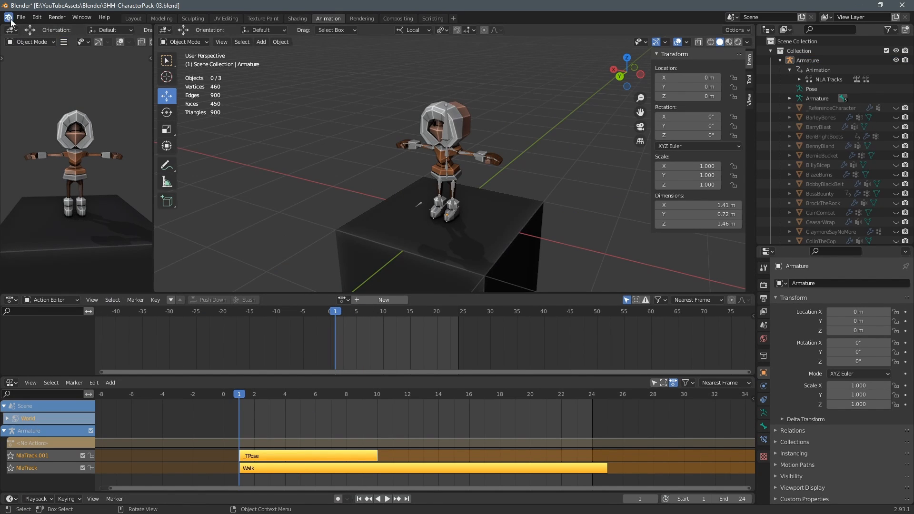
# - Select the character mesh plus armature and start an FBX export named Moe Eskimo.fbx
pyautogui.click(446, 128)
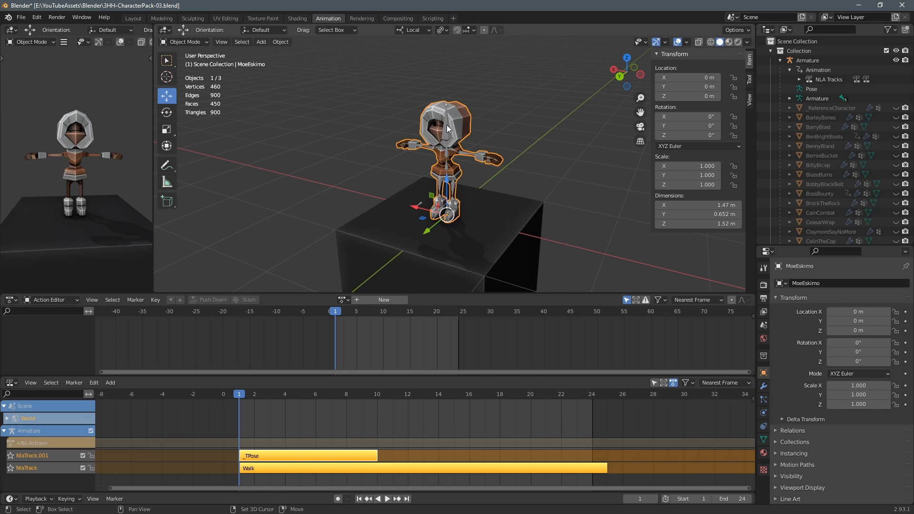
pyautogui.click(20, 17)
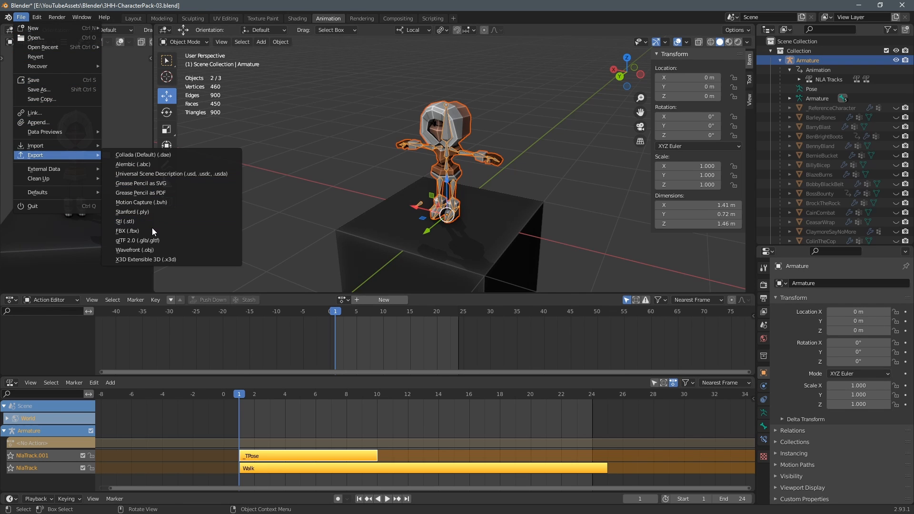
pyautogui.click(127, 231)
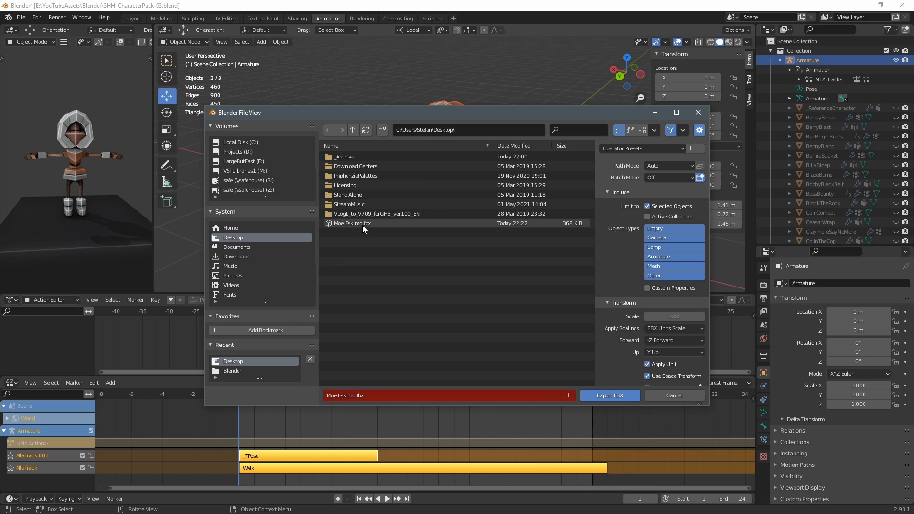
pyautogui.click(352, 223)
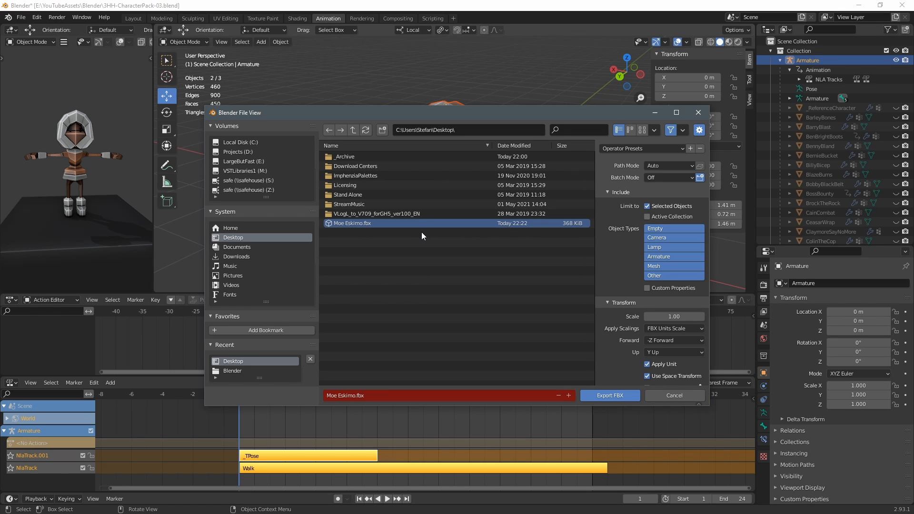
pyautogui.moveTo(294, 195)
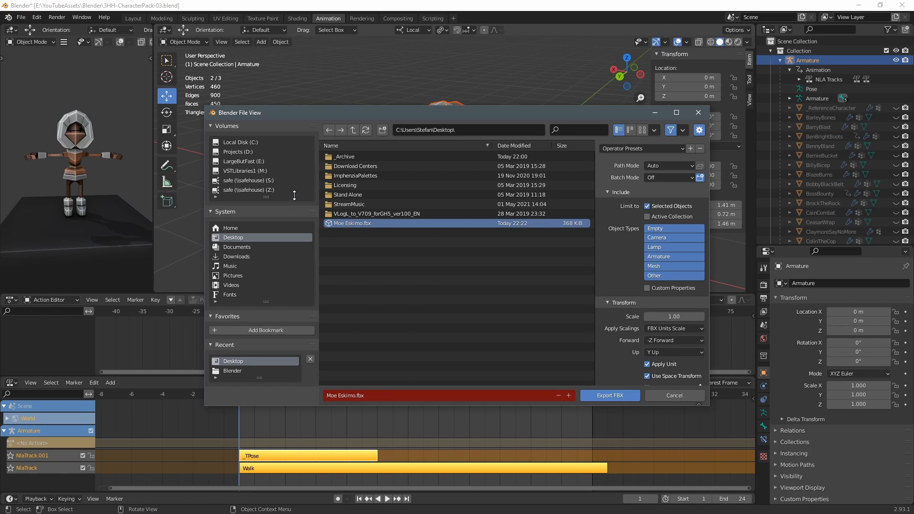
# - Browse to E:\YouTubeAssets\Unity Projects\Moe Eskimo\Assets and create a folder named FBX
pyautogui.click(243, 161)
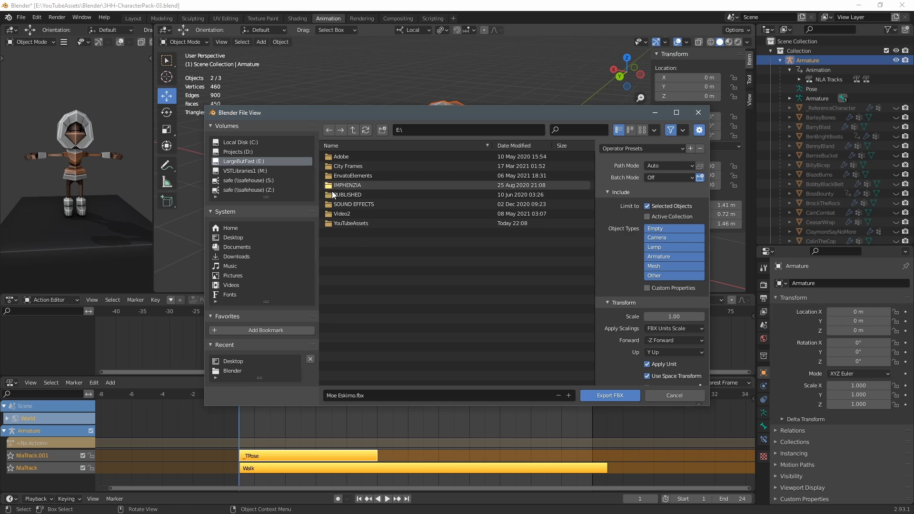
pyautogui.doubleClick(350, 223)
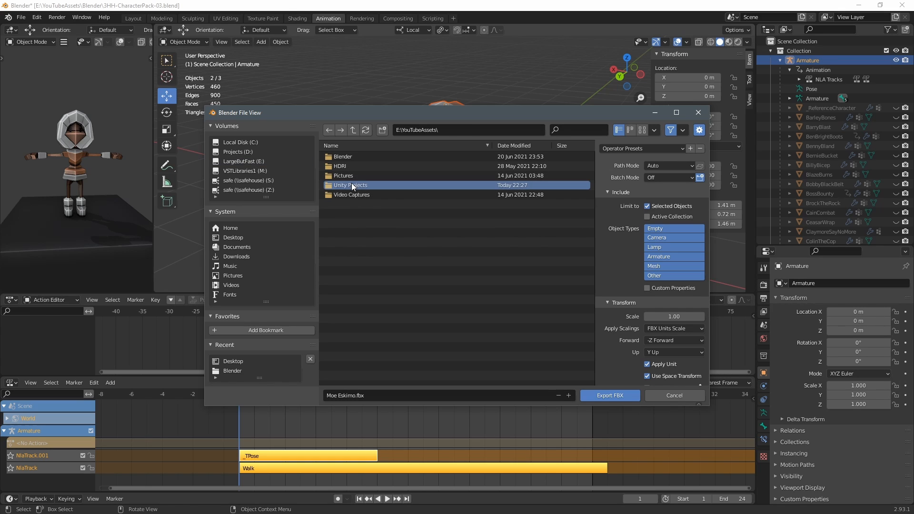
pyautogui.doubleClick(351, 184)
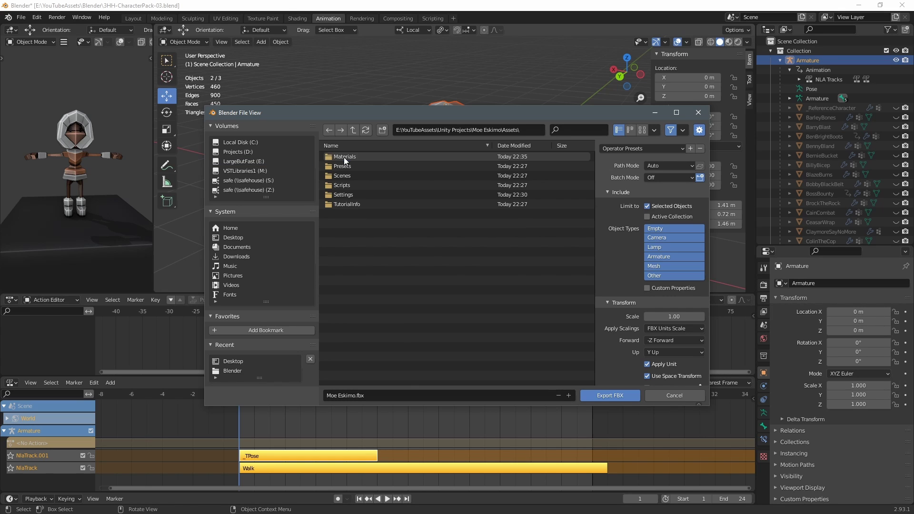
pyautogui.moveTo(301, 223)
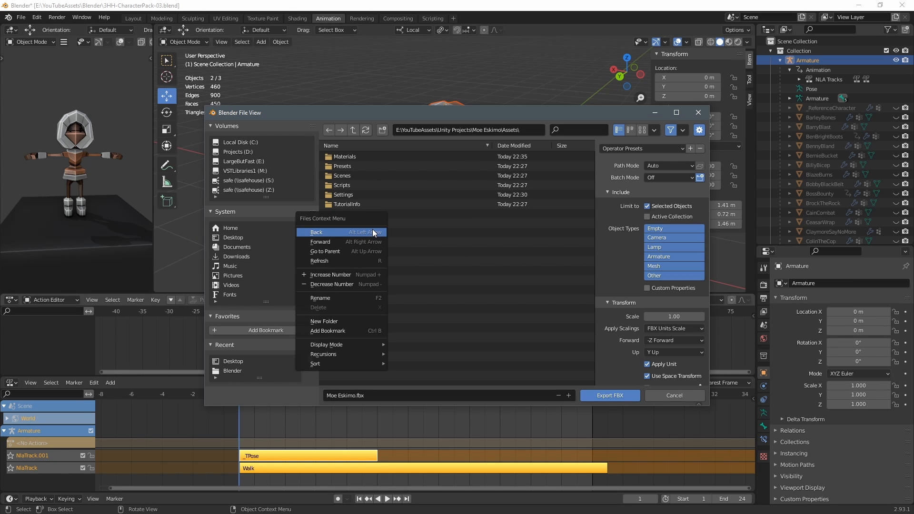
pyautogui.click(323, 321)
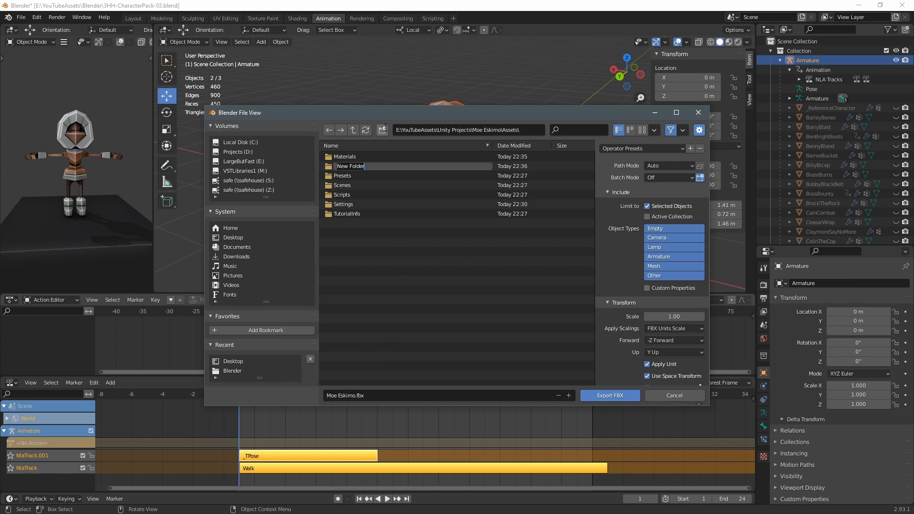
pyautogui.write('FBX')
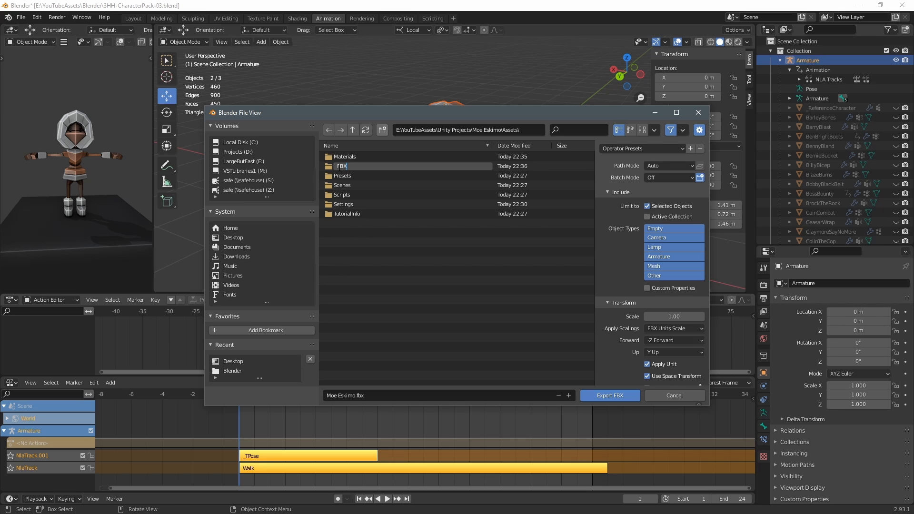
# - Export Moe Eskimo.fbx into the FBX folder: selected objects only, Y Forward, baked animation
pyautogui.doubleClick(343, 166)
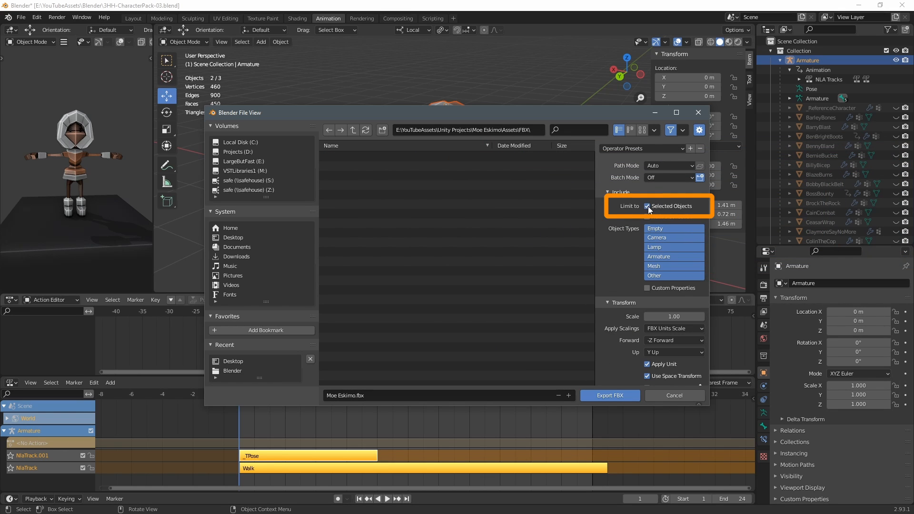
pyautogui.click(670, 309)
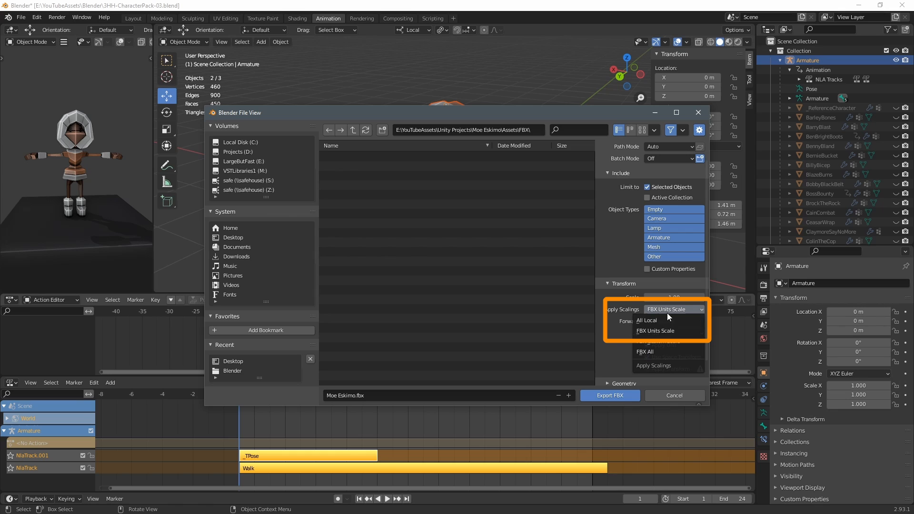
pyautogui.click(655, 330)
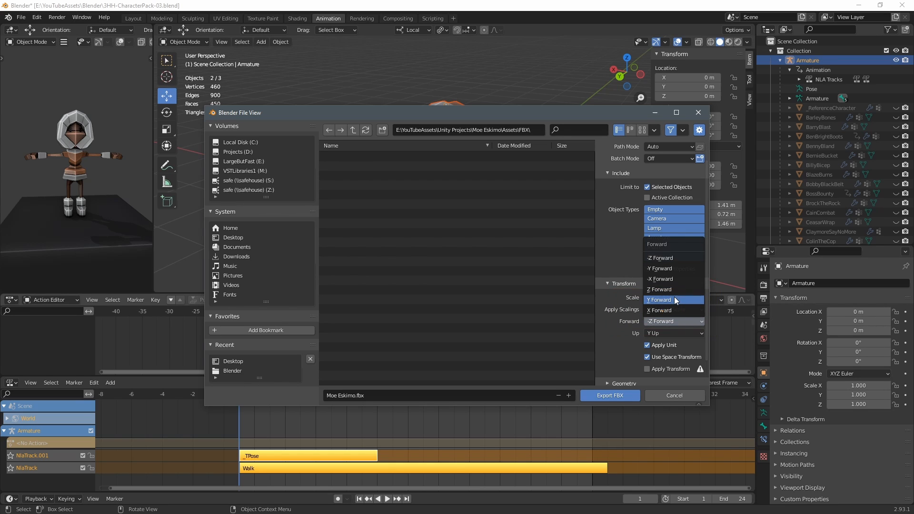
pyautogui.click(659, 299)
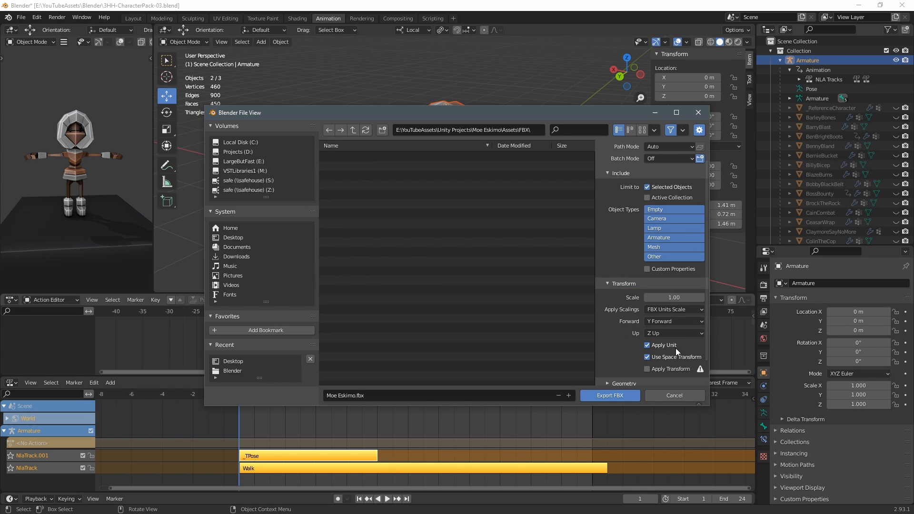
pyautogui.moveTo(612, 345)
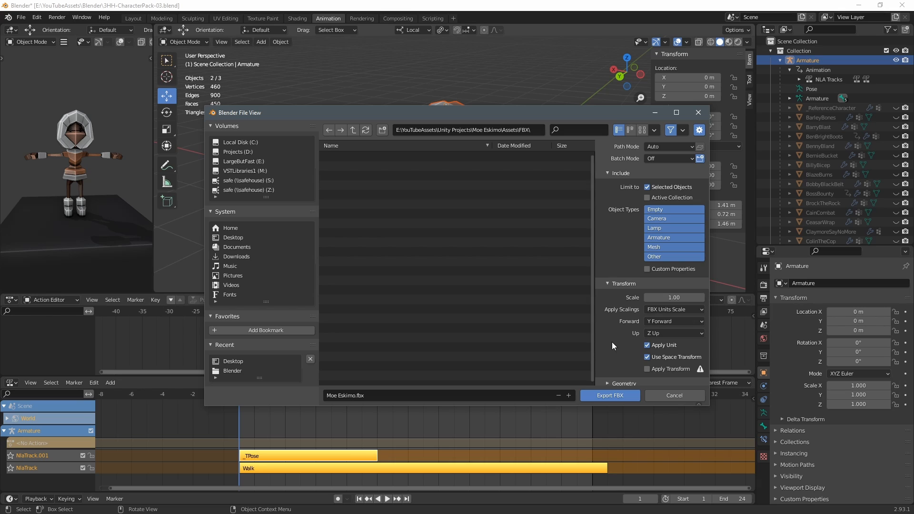
pyautogui.scroll(-3)
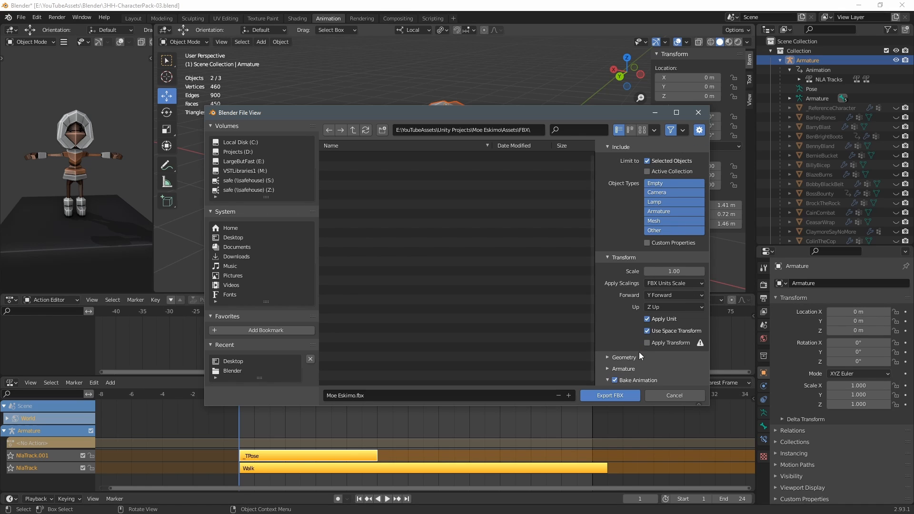
pyautogui.click(638, 382)
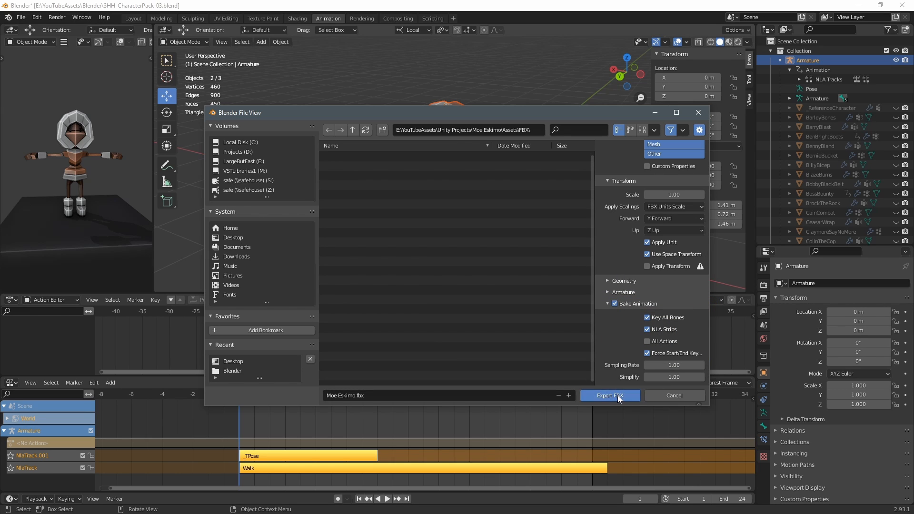
pyautogui.click(610, 395)
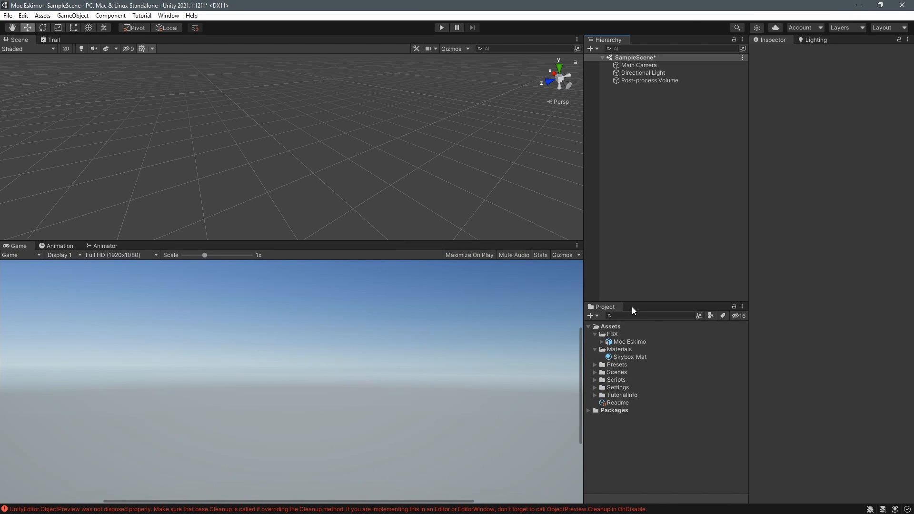
# - Select the imported FBX/Moe Eskimo model and expand it to show its contents
pyautogui.click(629, 342)
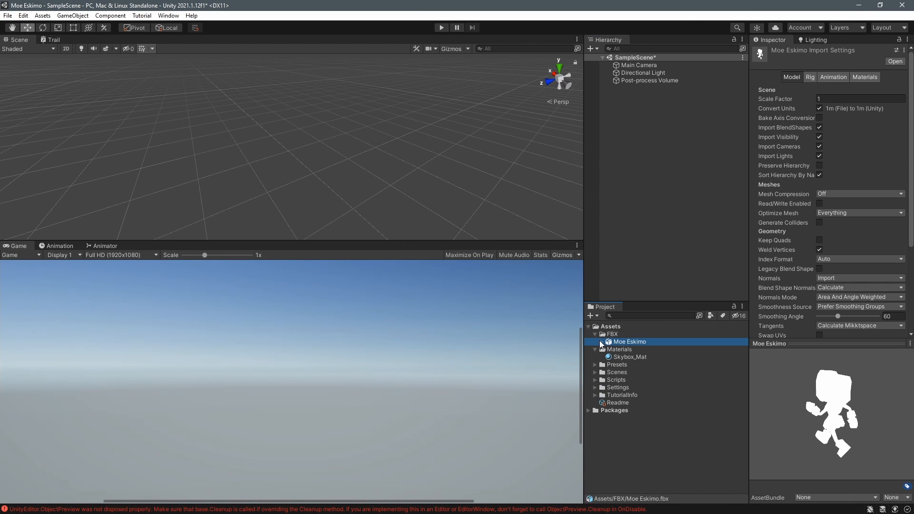
pyautogui.click(868, 76)
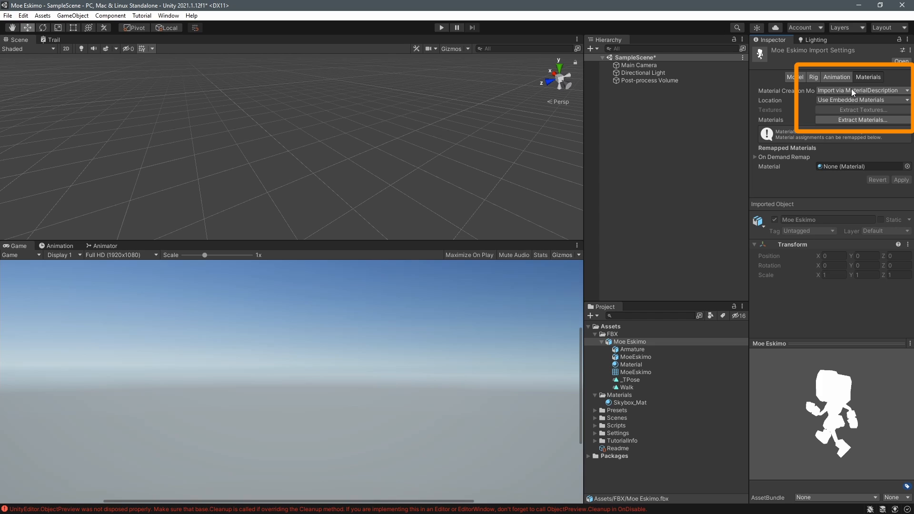
pyautogui.click(862, 90)
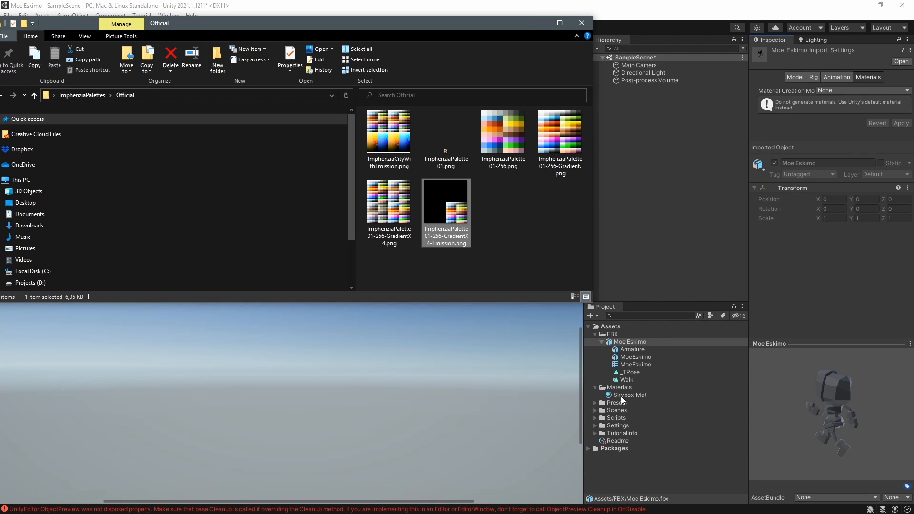
# - Copy ImphenziaPalette01-256-GradientX4.png and its Emission PNG into Assets/Materials
pyautogui.click(388, 204)
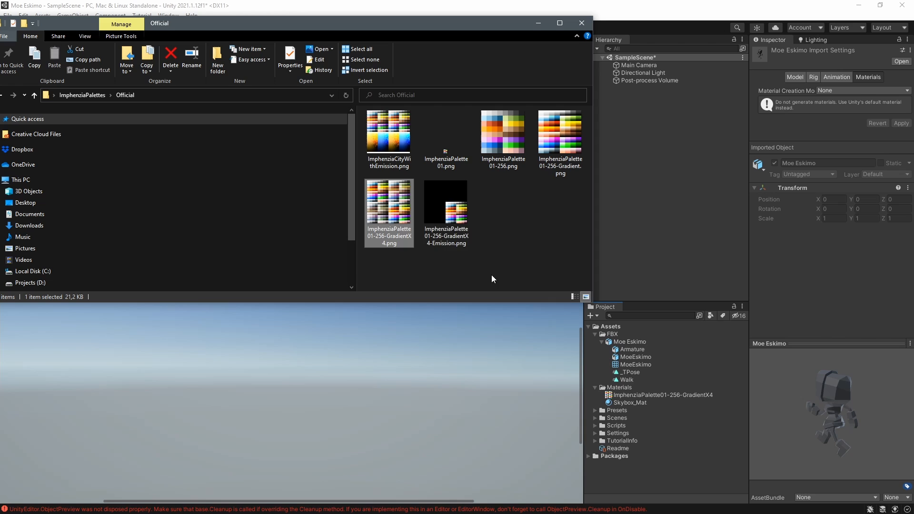
pyautogui.click(446, 204)
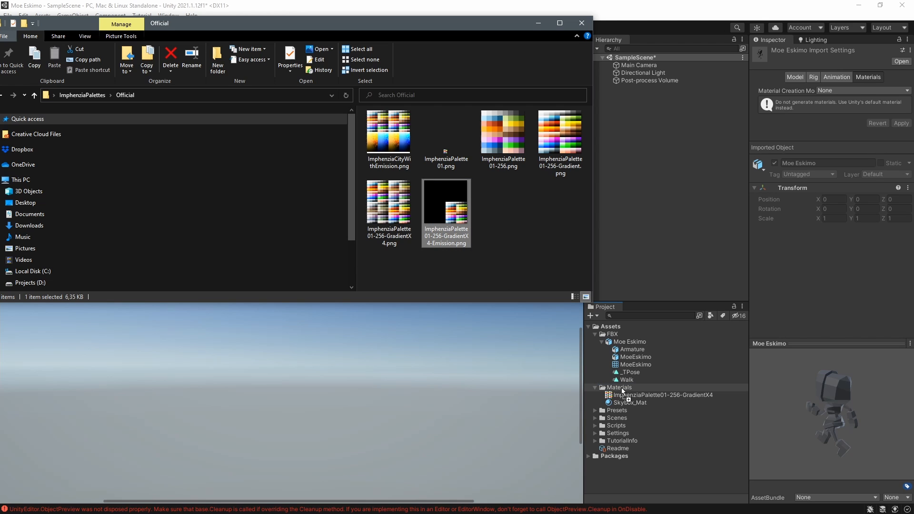
pyautogui.click(580, 23)
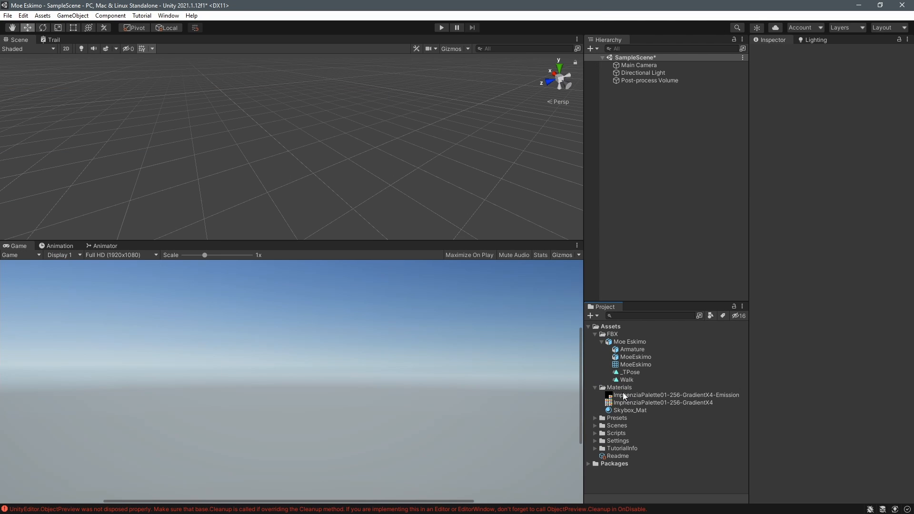
# - Create a Common material using the GradientX4 palette as Base Map and the Emission texture
pyautogui.rightClick(619, 387)
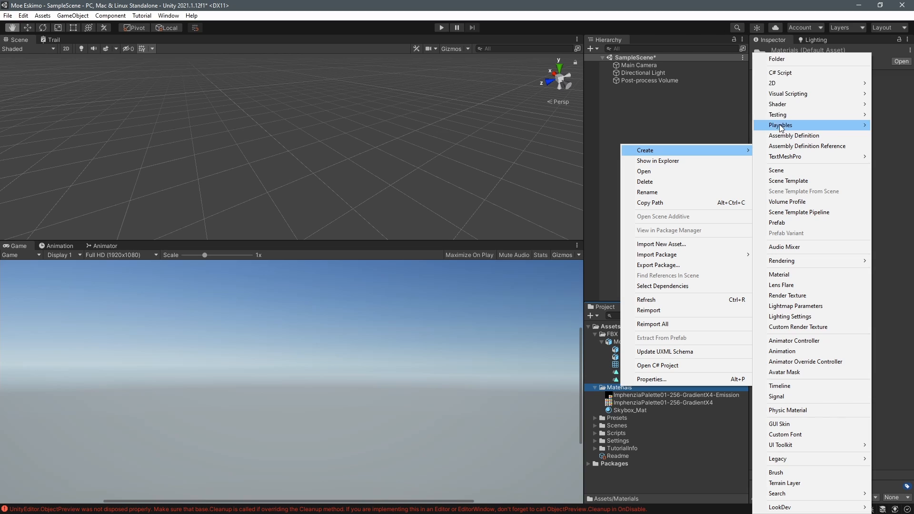
pyautogui.click(778, 274)
pyautogui.write('Common')
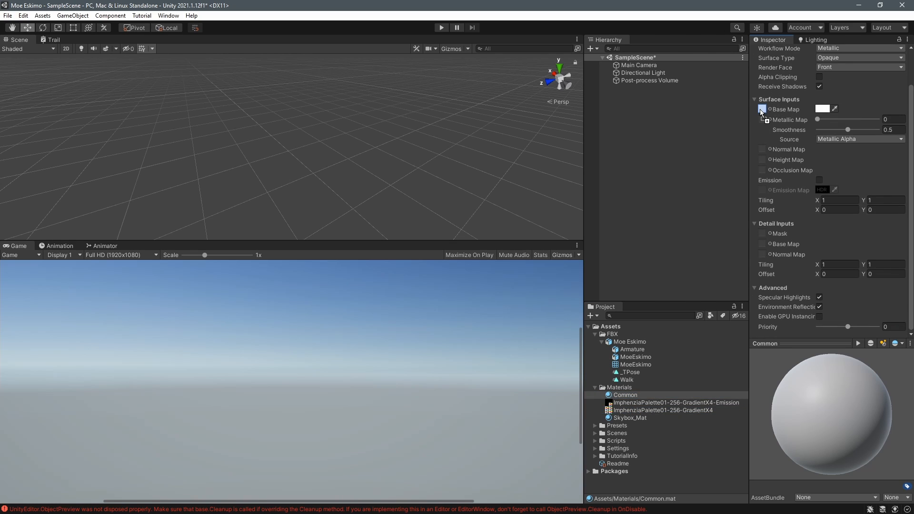
pyautogui.click(818, 180)
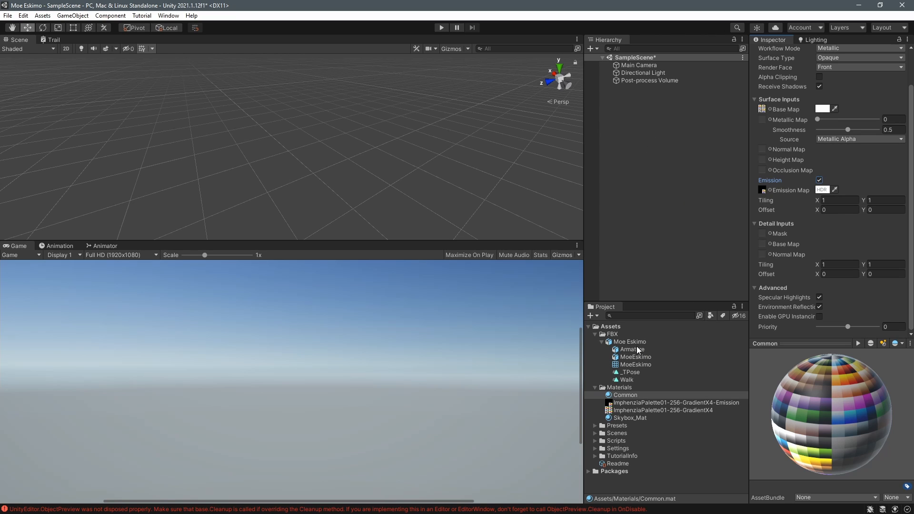
pyautogui.click(630, 342)
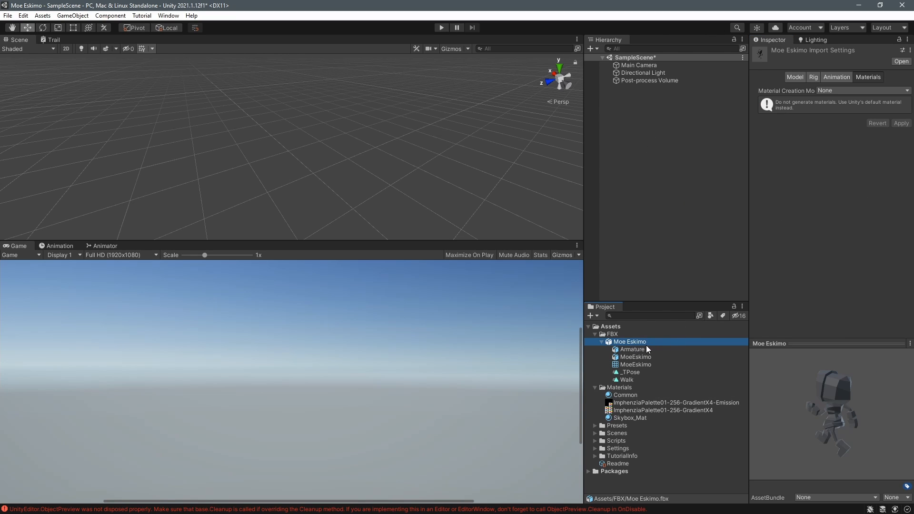
pyautogui.moveTo(643, 348)
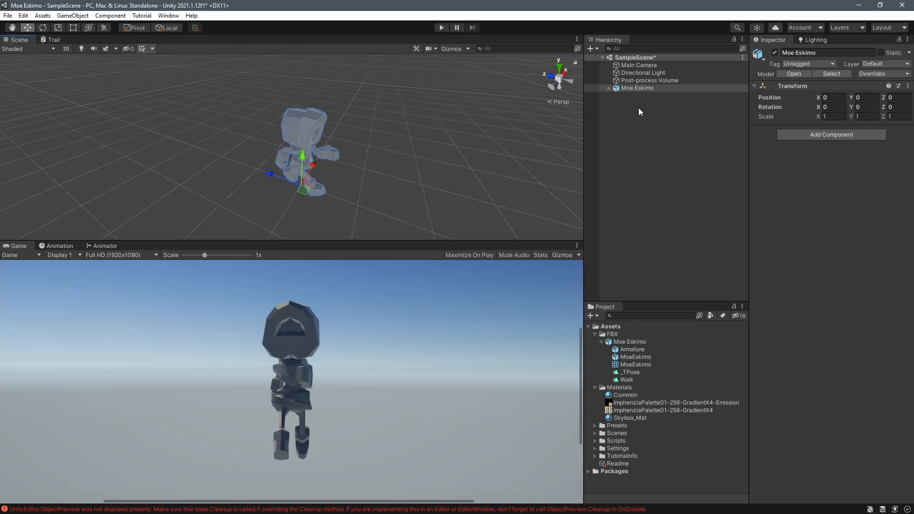
# - Expand Moe Eskimo in the Hierarchy and apply the Common material to the character
pyautogui.click(637, 88)
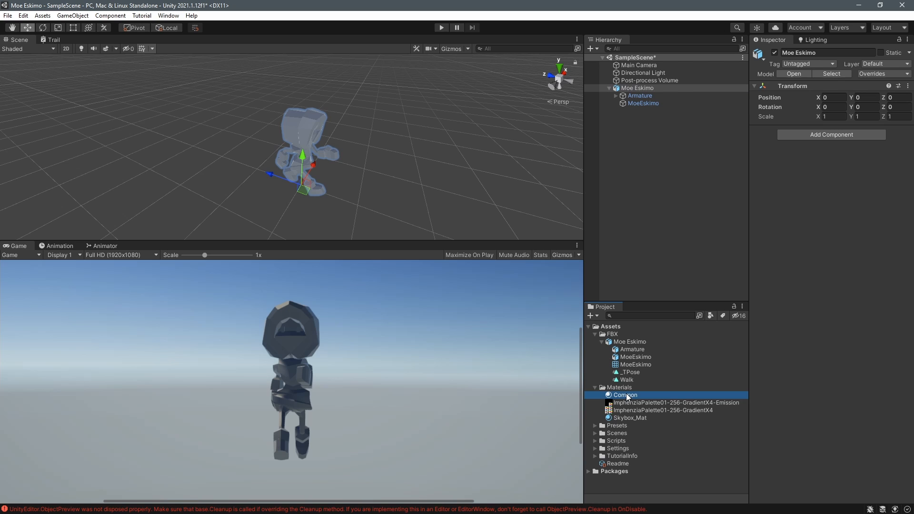
pyautogui.click(636, 87)
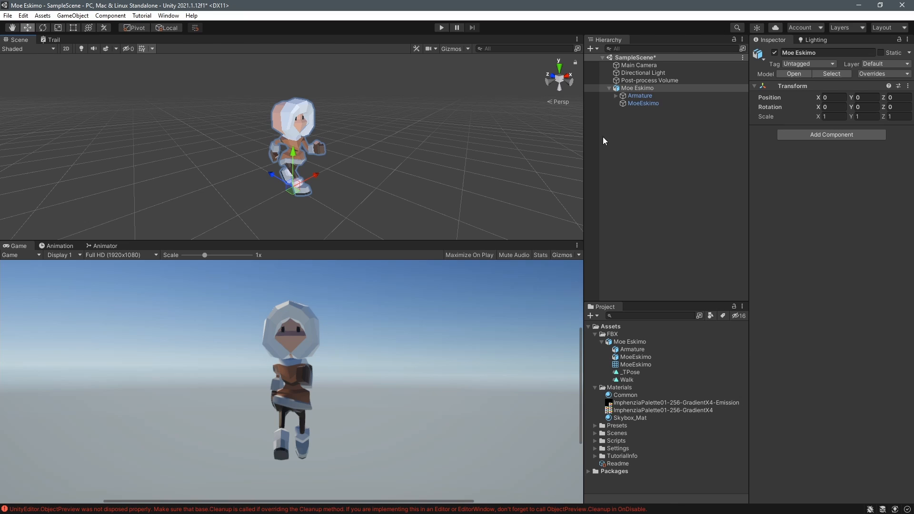
pyautogui.click(638, 88)
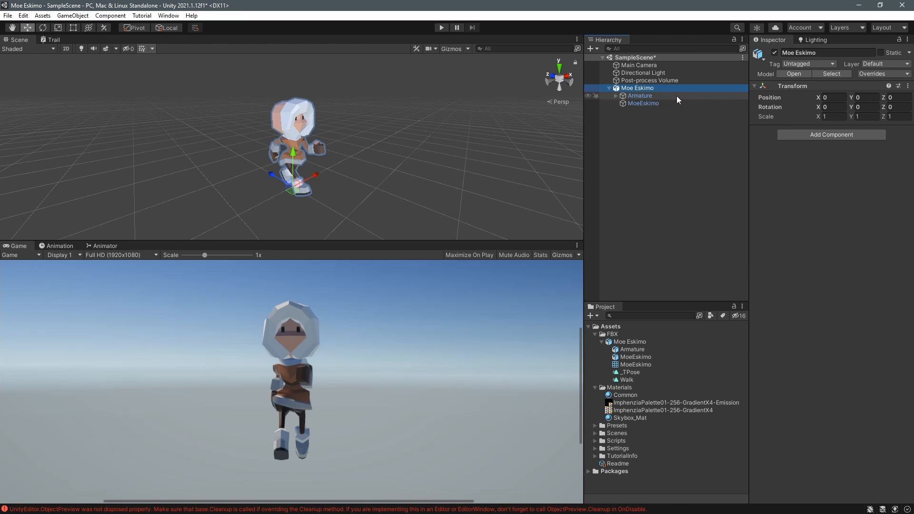
pyautogui.click(639, 96)
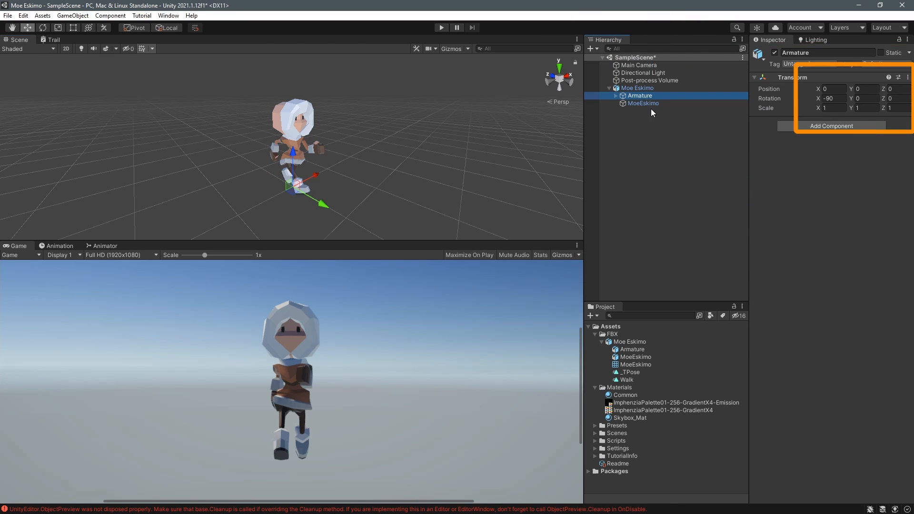
pyautogui.click(643, 104)
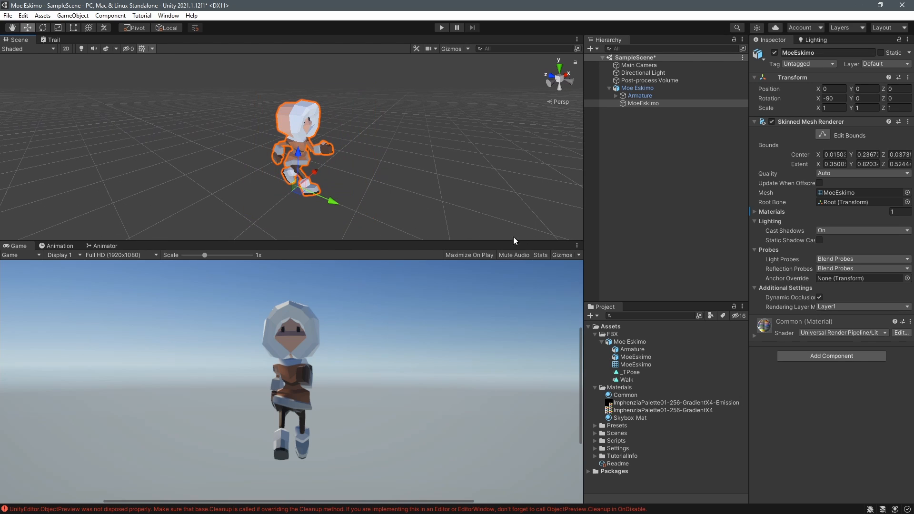
pyautogui.click(629, 342)
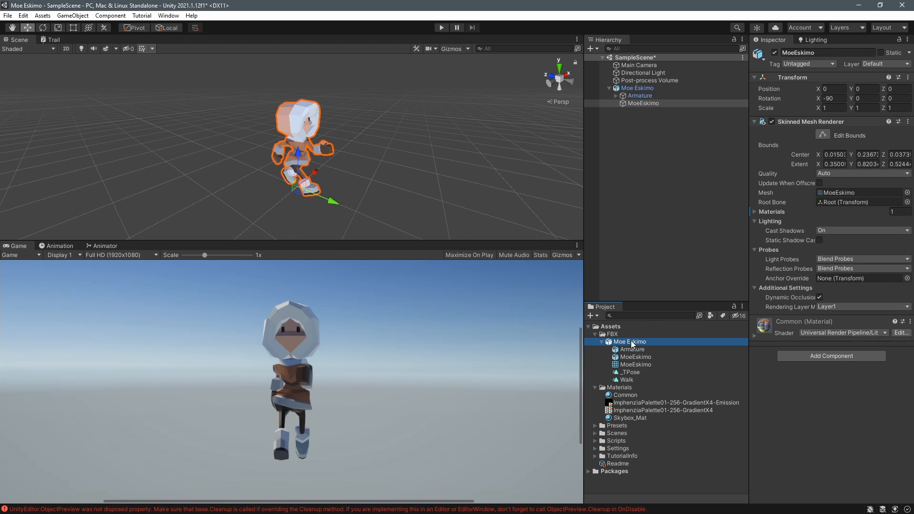
pyautogui.click(629, 341)
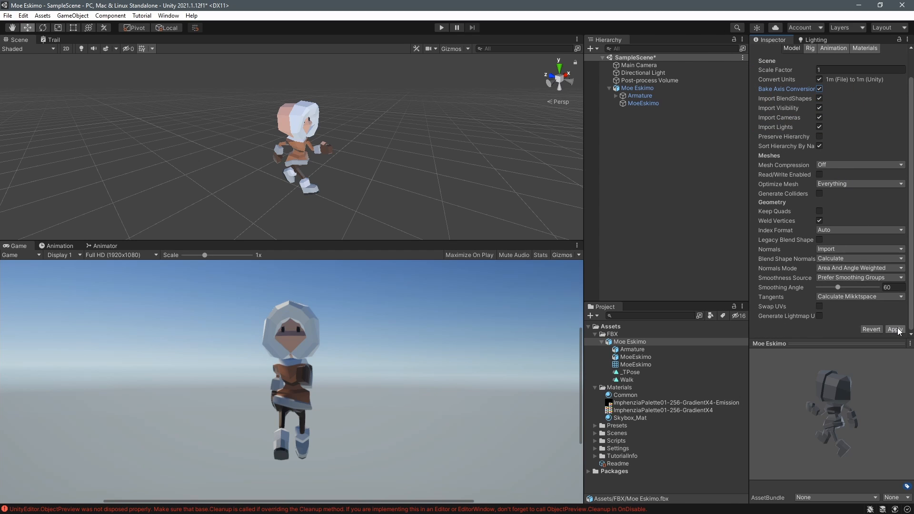
# - Apply Bake Axis Conversion, then confirm the Armature and MoeEskimo children show zero rotation
pyautogui.click(895, 329)
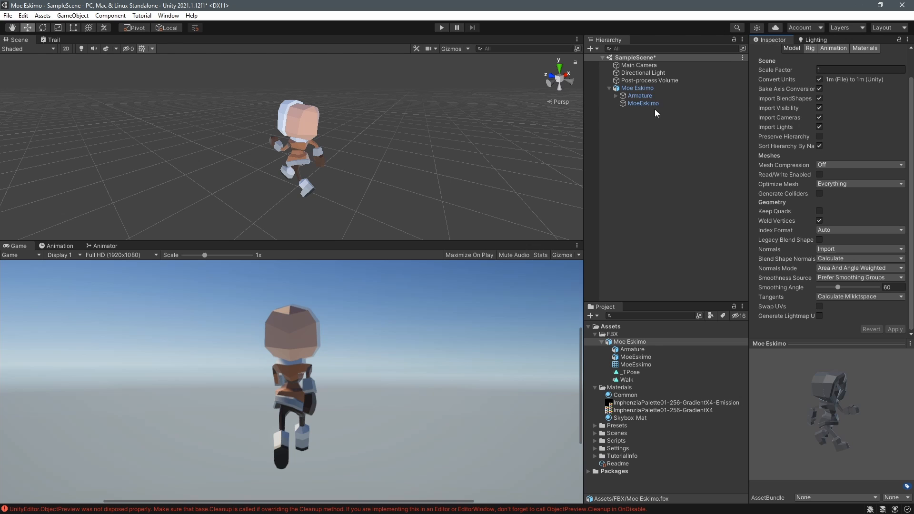
pyautogui.click(637, 88)
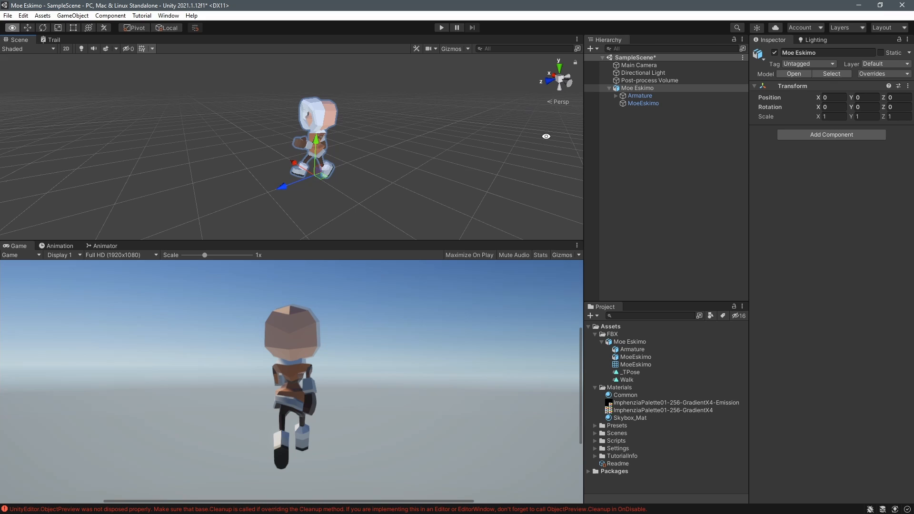
pyautogui.moveTo(393, 177)
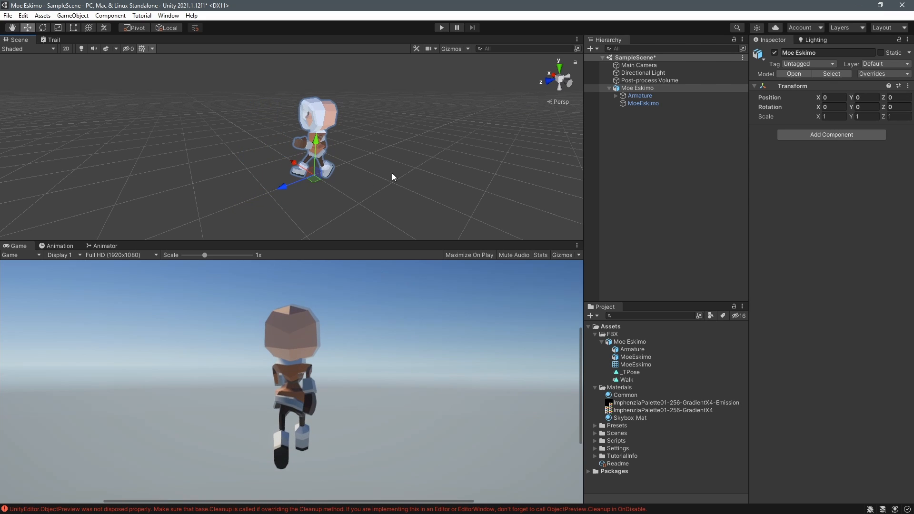
pyautogui.click(640, 96)
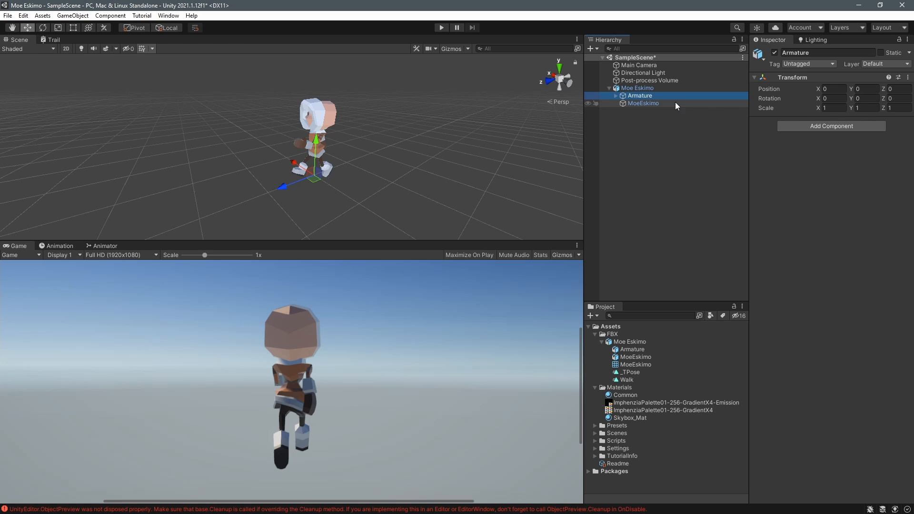
pyautogui.click(643, 103)
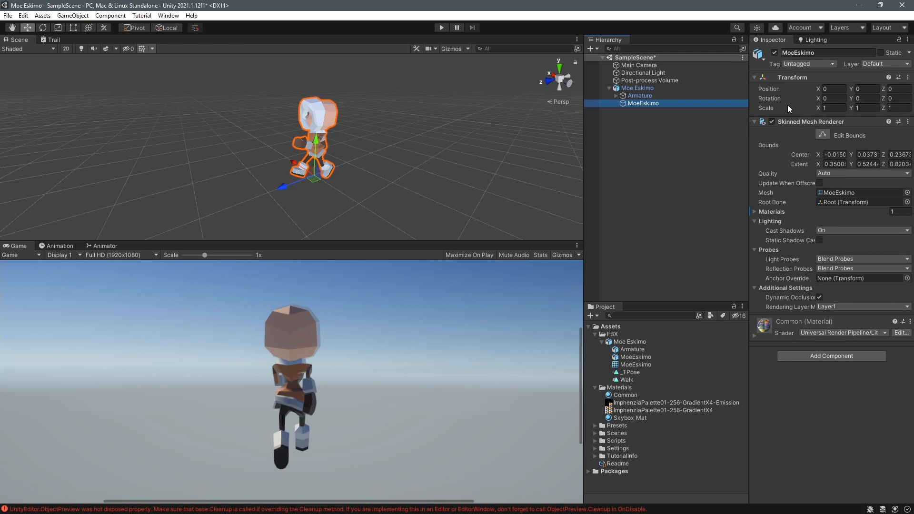
pyautogui.click(637, 88)
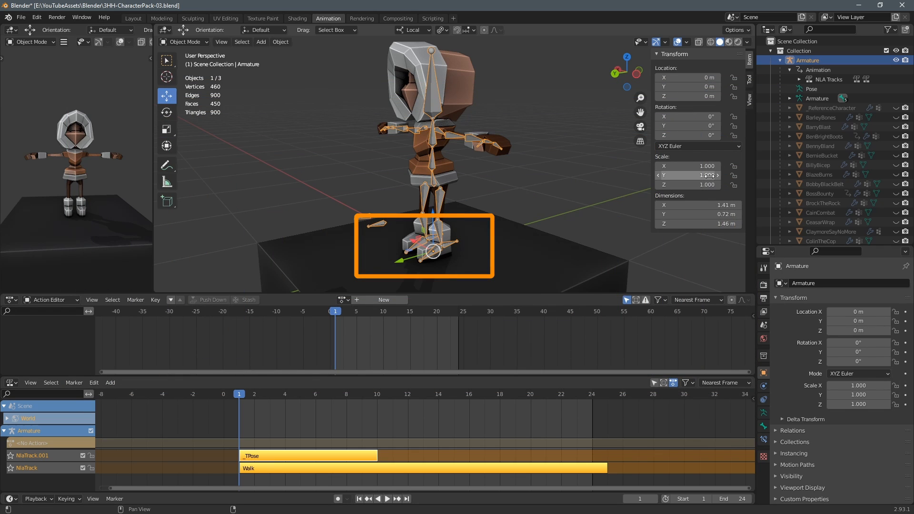
pyautogui.moveTo(687, 166)
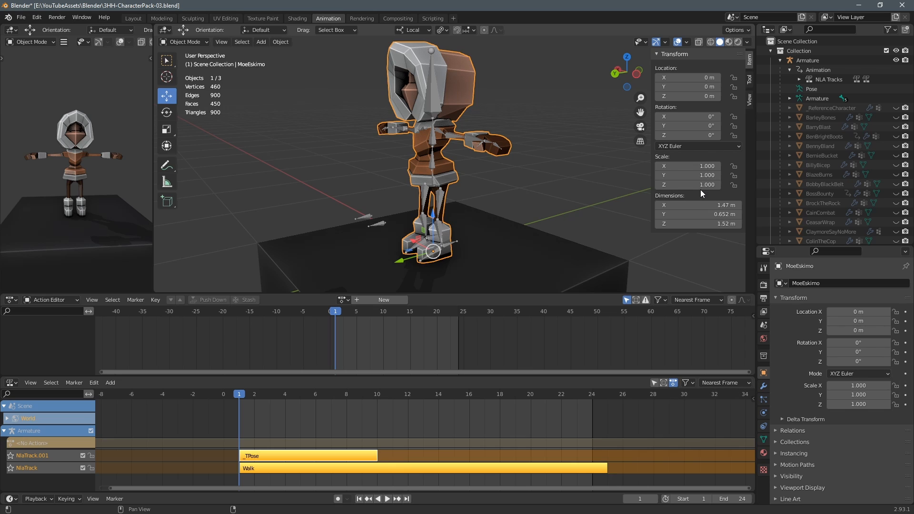
pyautogui.moveTo(698, 146)
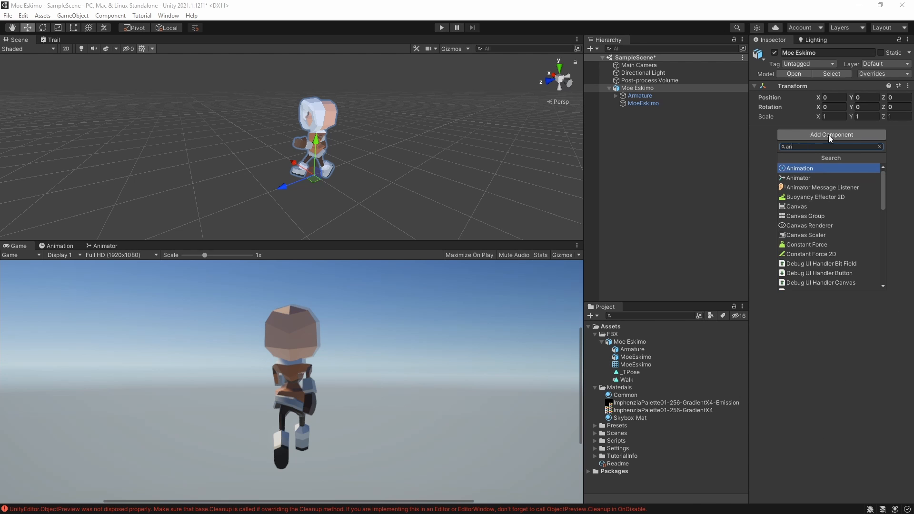
# - Add an Animator component to the selected Moe Eskimo object
pyautogui.click(797, 178)
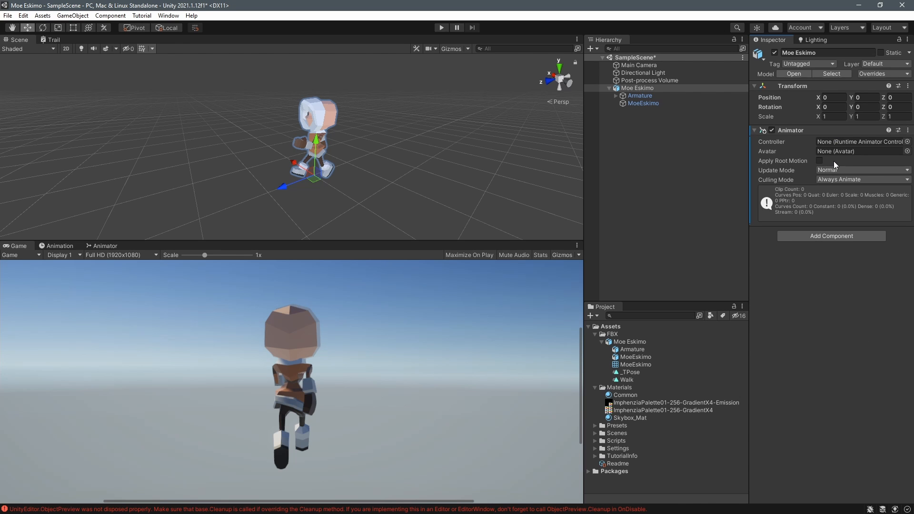
pyautogui.moveTo(852, 150)
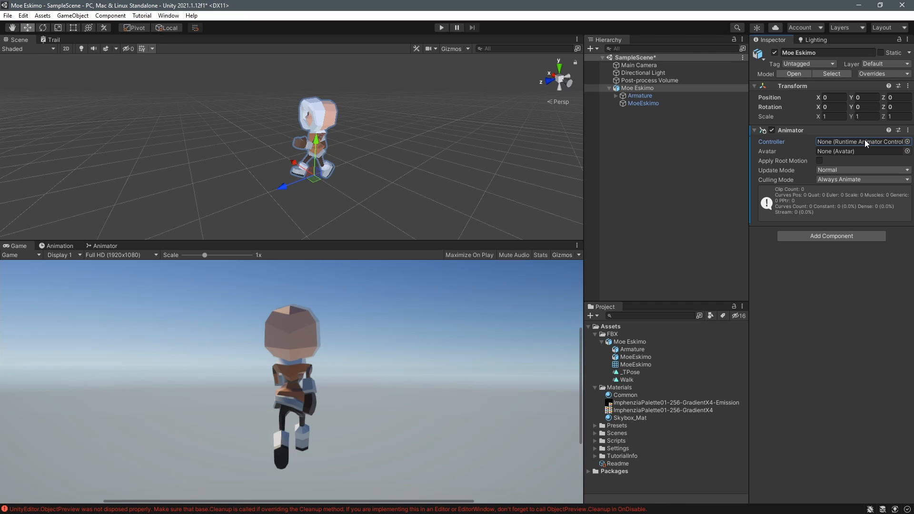
pyautogui.moveTo(603, 340)
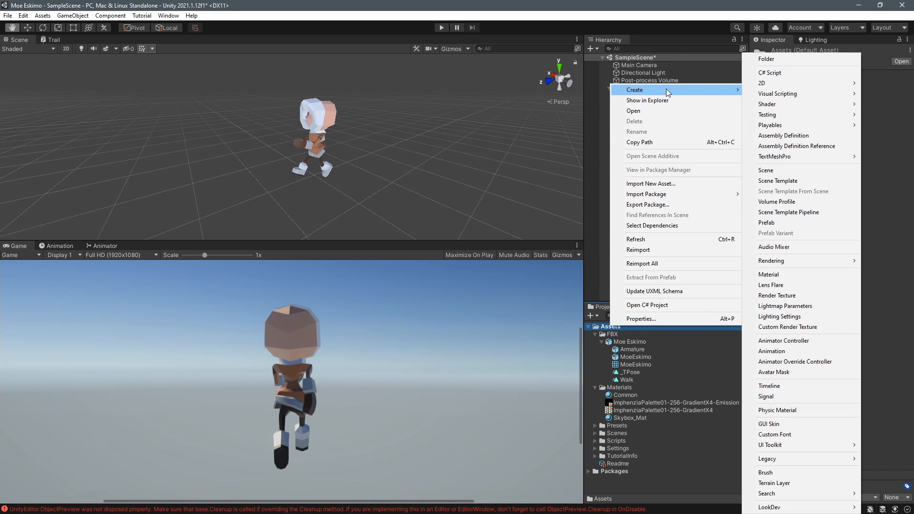
# - Create an 'Animator Controllers' folder in Assets with a 'MoeEskimo' animator controller inside
pyautogui.click(766, 59)
pyautogui.write('Animator Controllers')
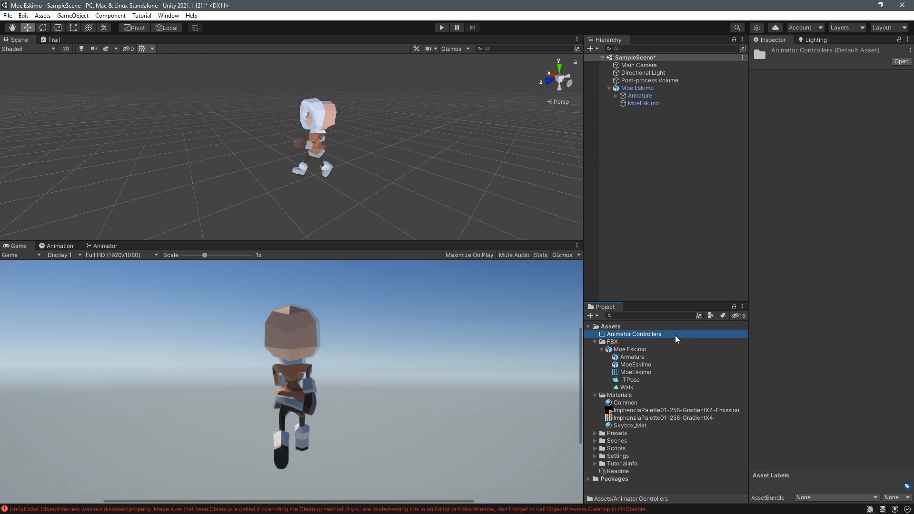
pyautogui.rightClick(634, 334)
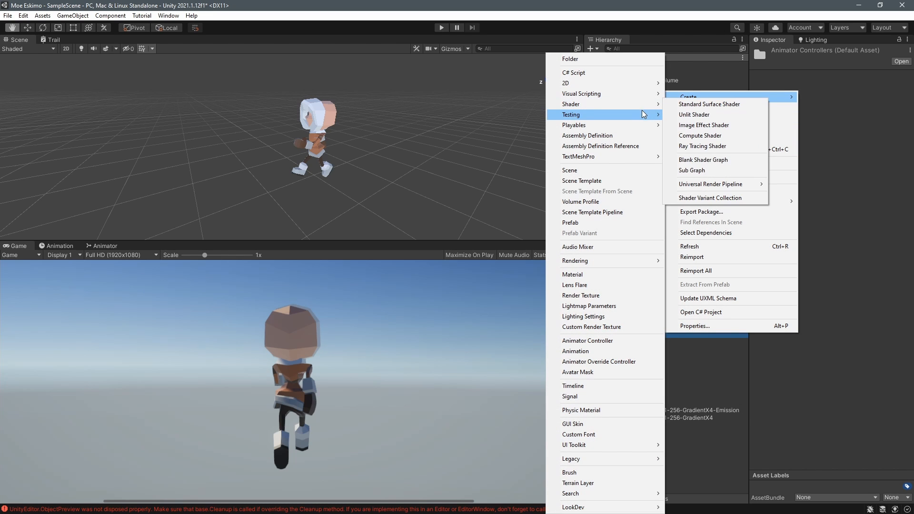
pyautogui.moveTo(586, 340)
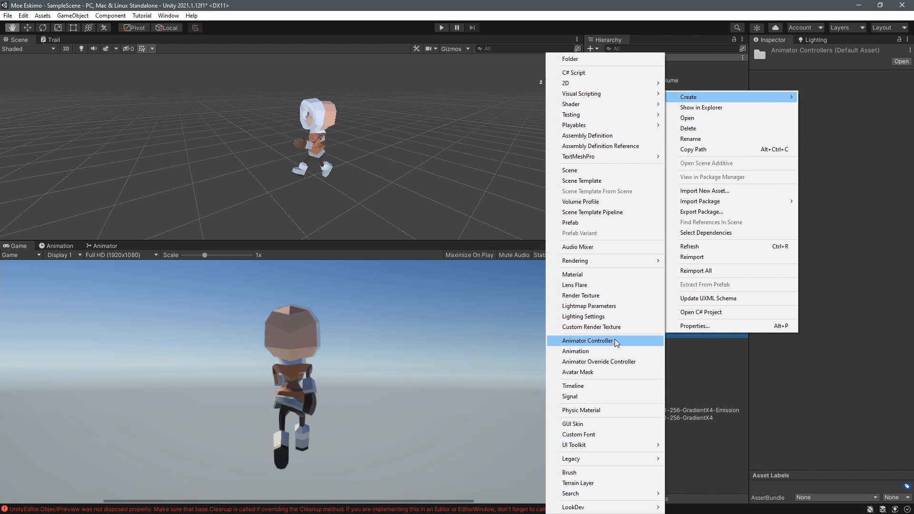
pyautogui.click(587, 340)
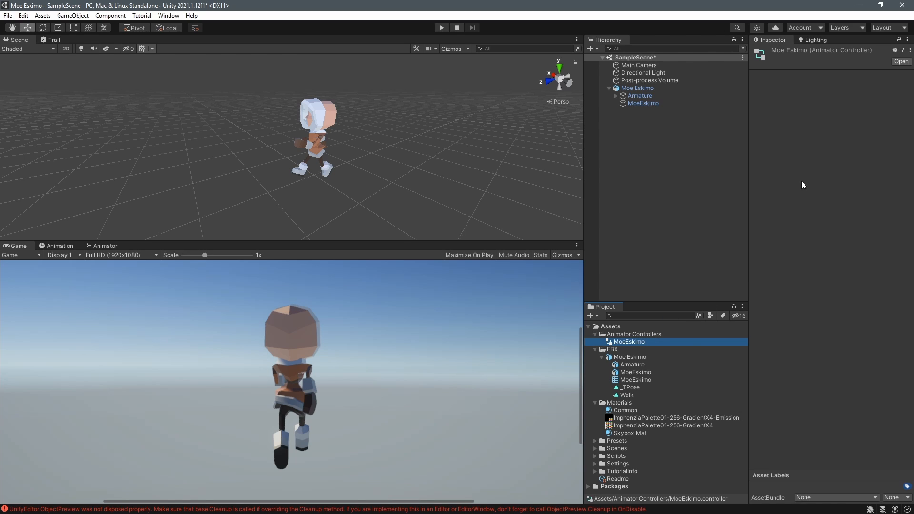
# - Add Walk as the MoeEskimo controller's default state and assign the controller to Moe Eskimo's Animator
pyautogui.click(104, 245)
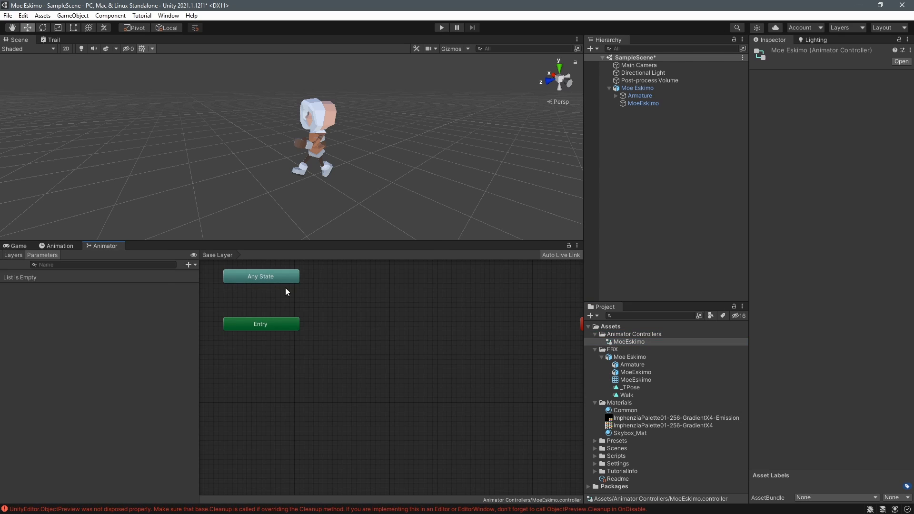
pyautogui.moveTo(652, 158)
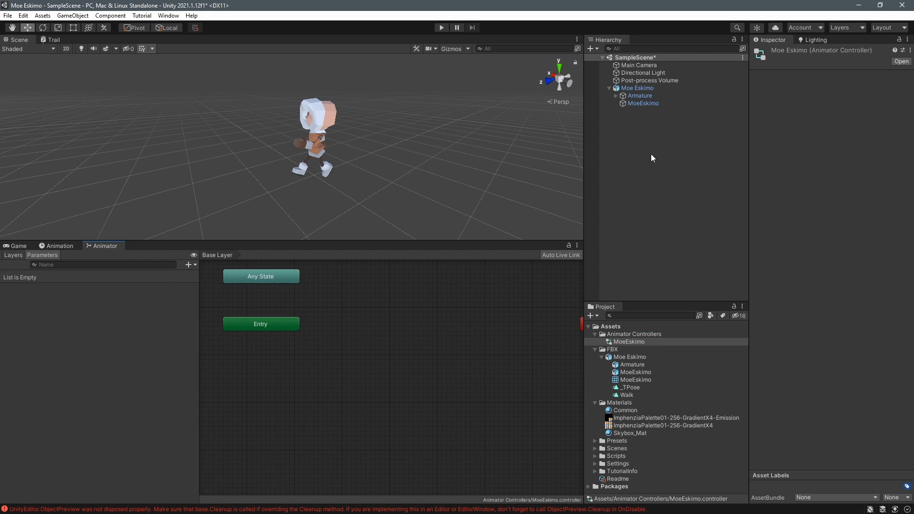
pyautogui.moveTo(630, 396)
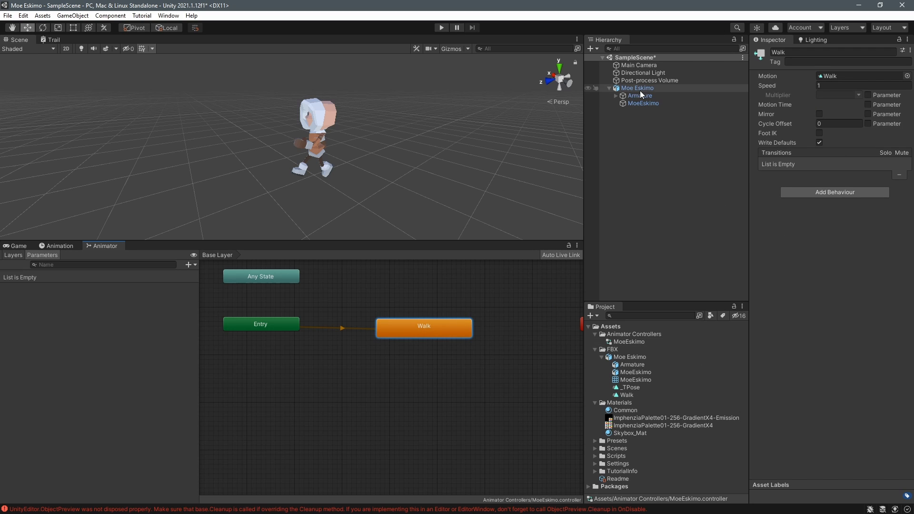
pyautogui.click(636, 87)
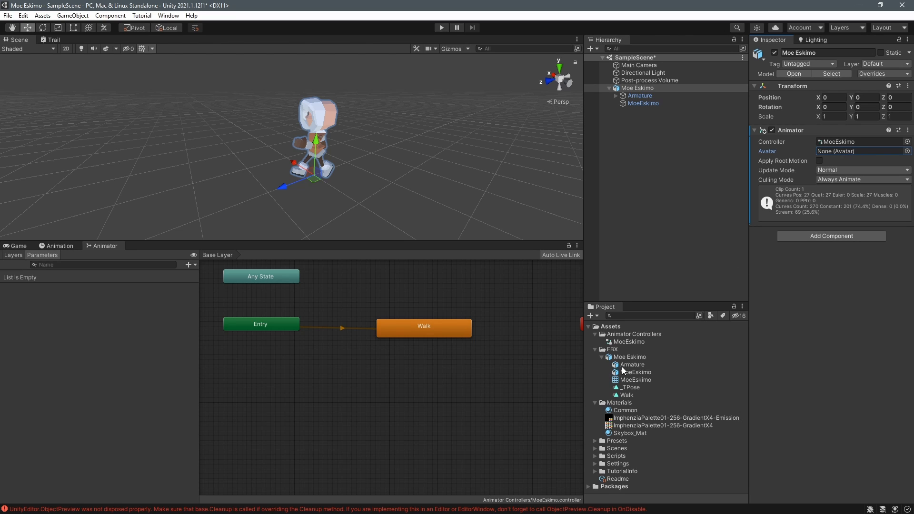
# - Set the Moe Eskimo FBX rig's Avatar Definition to Create From This Model and apply
pyautogui.click(629, 357)
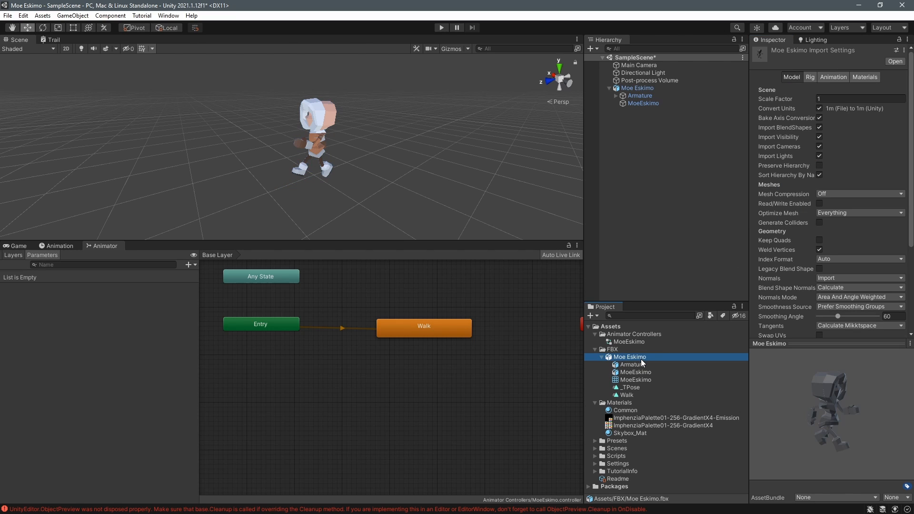
pyautogui.click(813, 76)
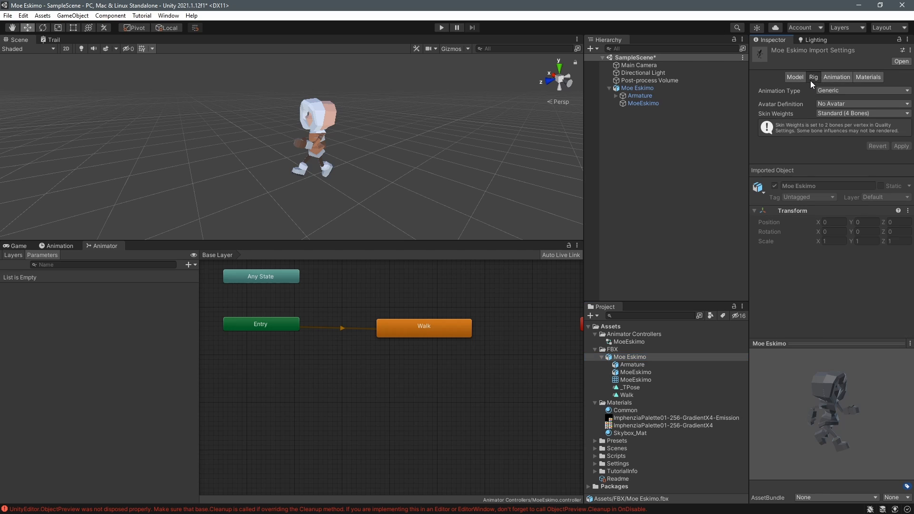
pyautogui.click(862, 103)
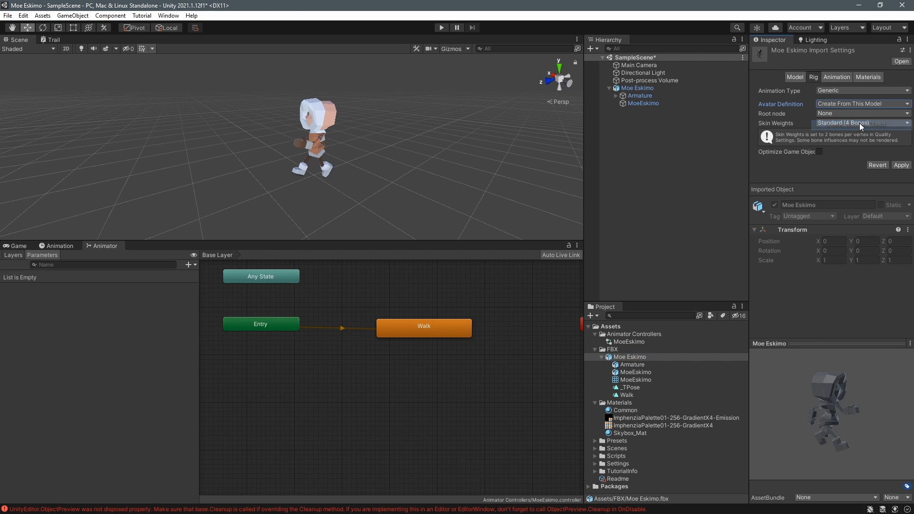
pyautogui.click(901, 165)
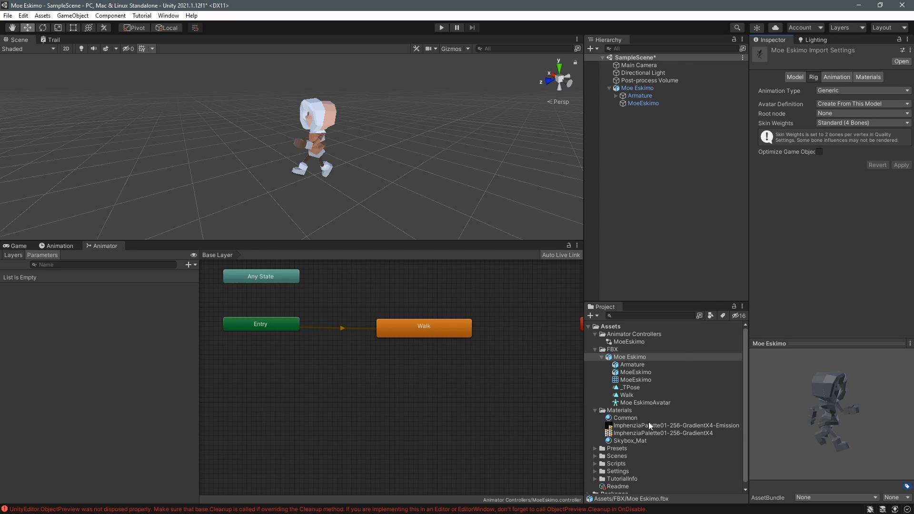
pyautogui.moveTo(640, 348)
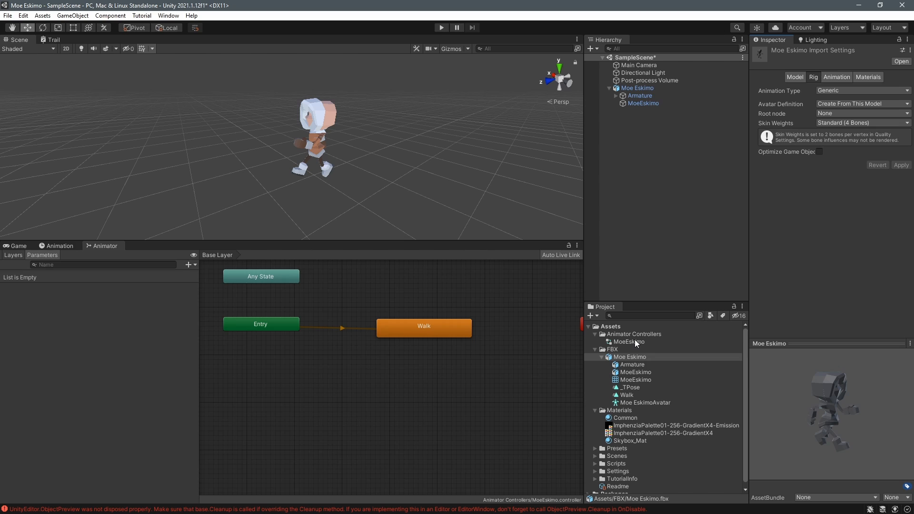
pyautogui.click(638, 88)
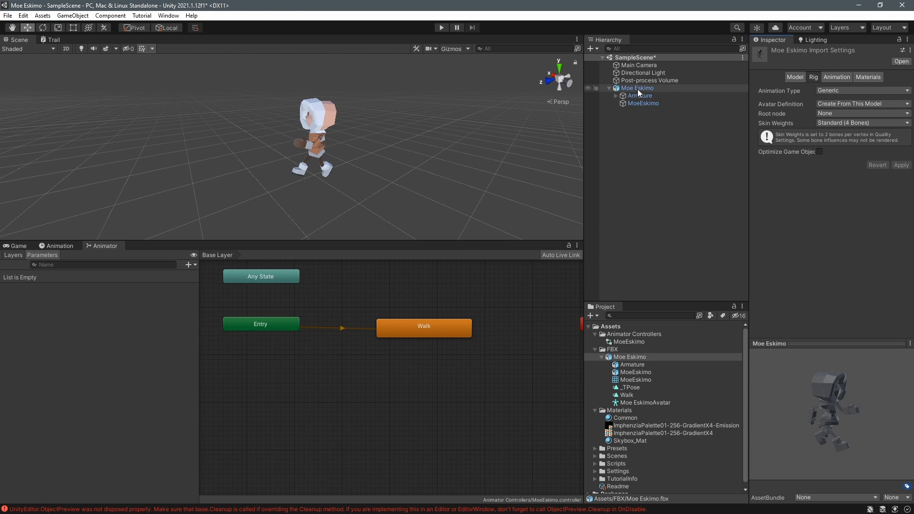
pyautogui.click(637, 87)
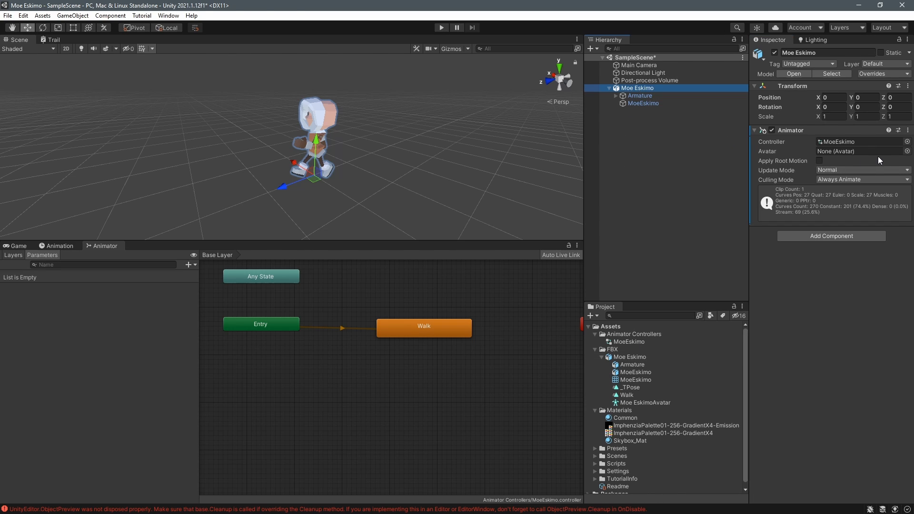
# - Assign Moe EskimoAvatar to the Animator's Avatar field and enter Play mode
pyautogui.click(907, 151)
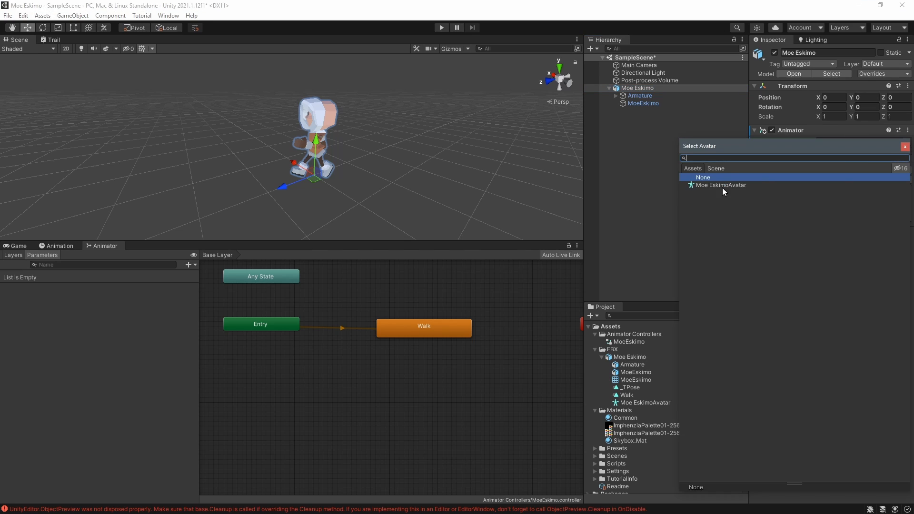
pyautogui.click(424, 327)
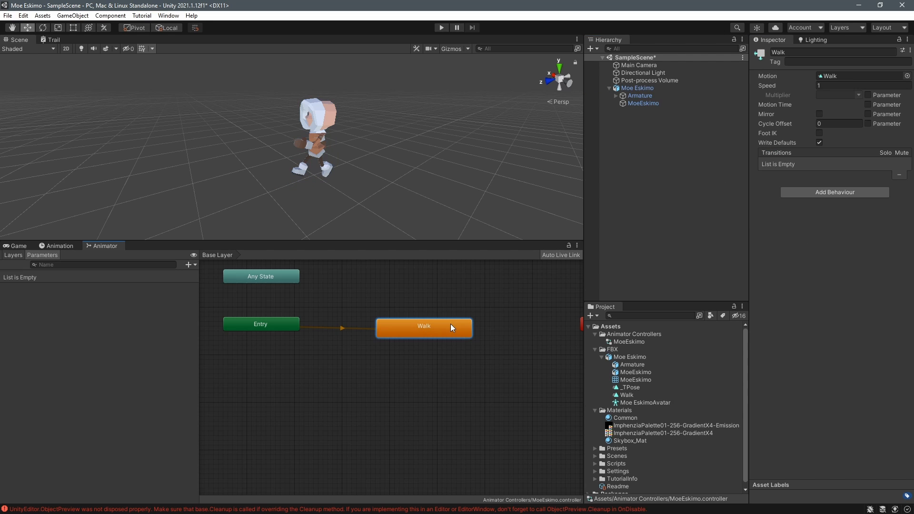
pyautogui.click(441, 28)
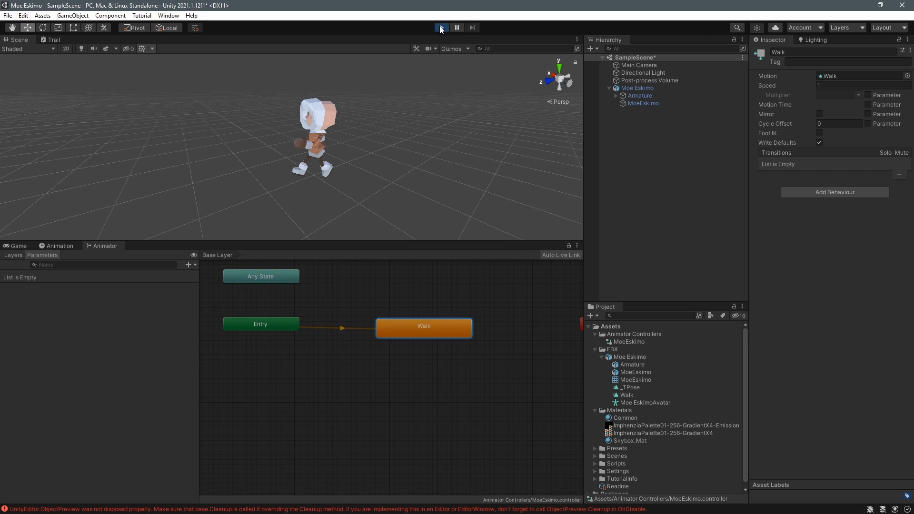
pyautogui.click(440, 28)
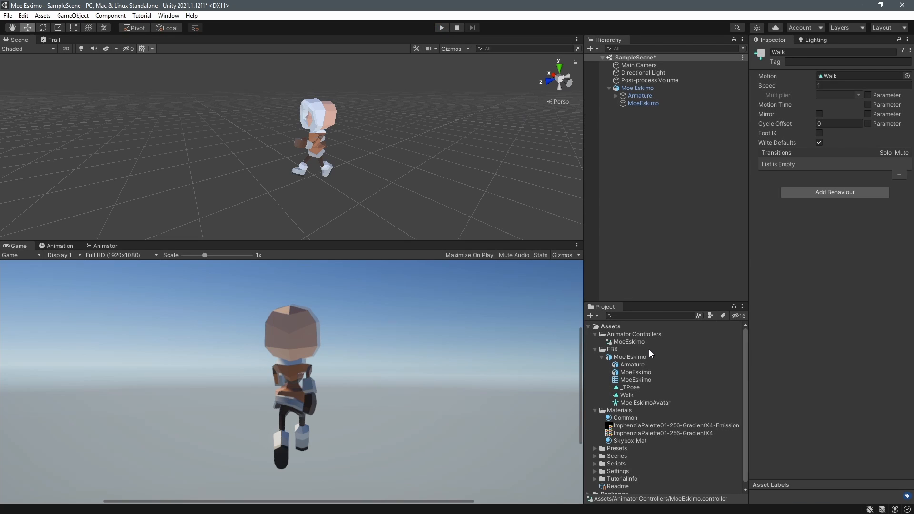
# - Enable Loop Time on the Moe Eskimo model's Walk clip and run Play mode again
pyautogui.click(629, 356)
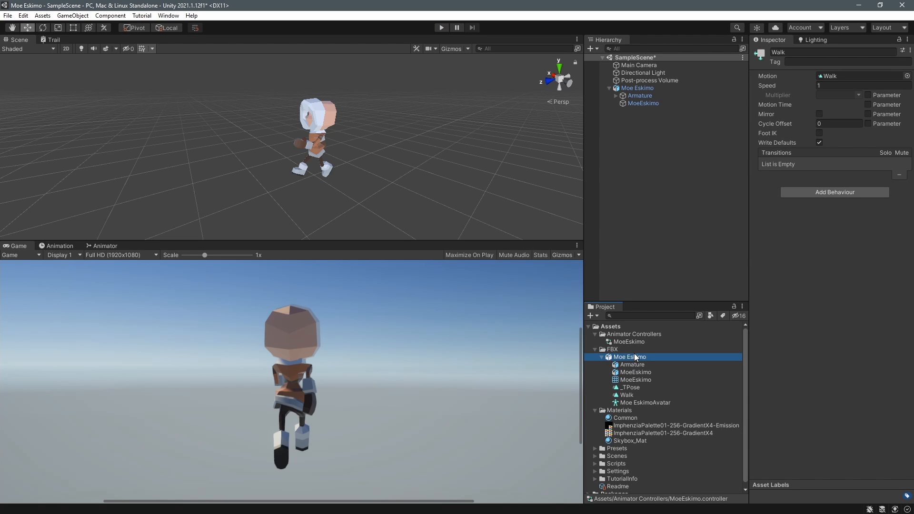
pyautogui.click(629, 357)
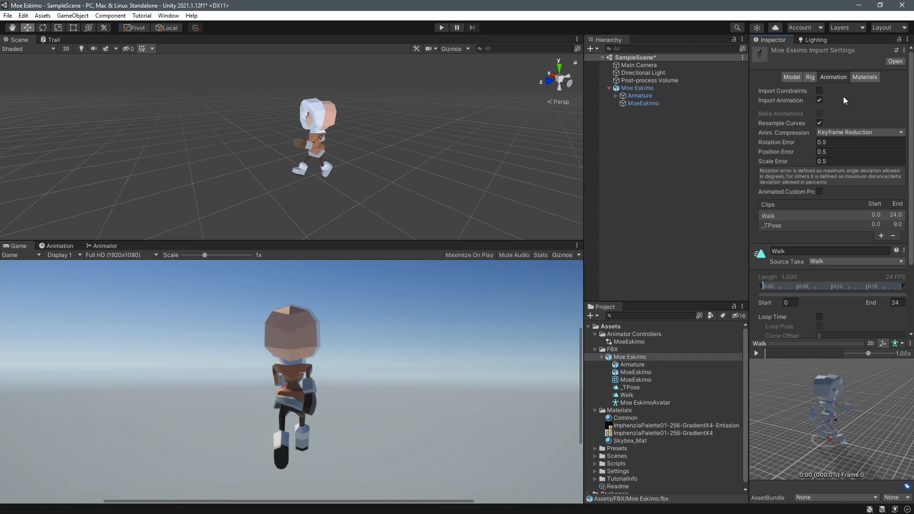
pyautogui.scroll(-3)
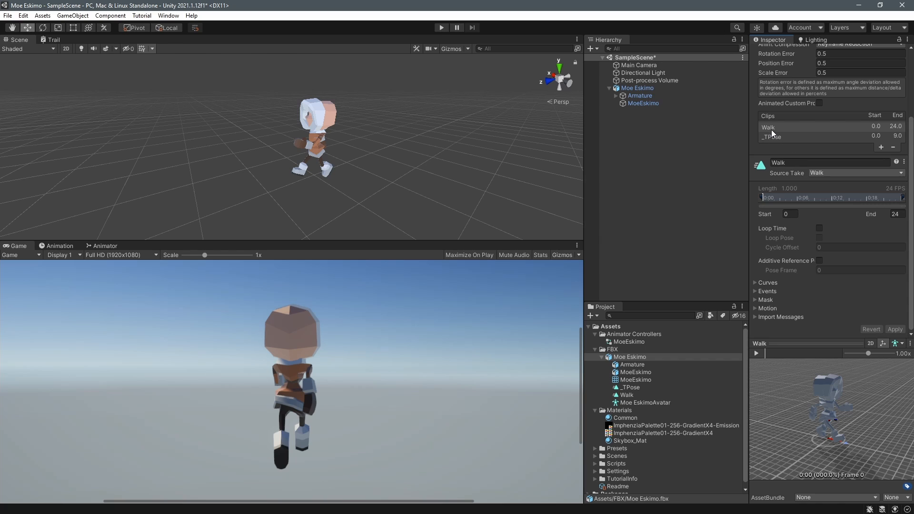
pyautogui.click(816, 128)
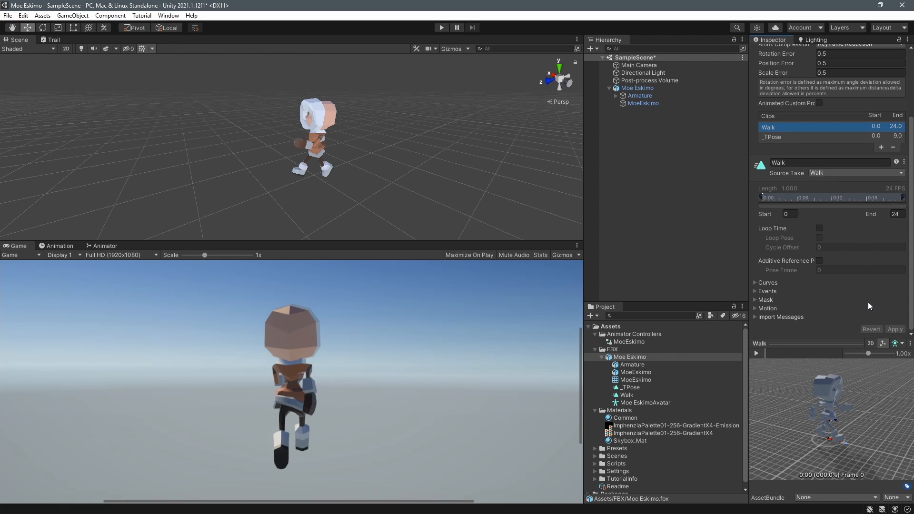
pyautogui.click(818, 228)
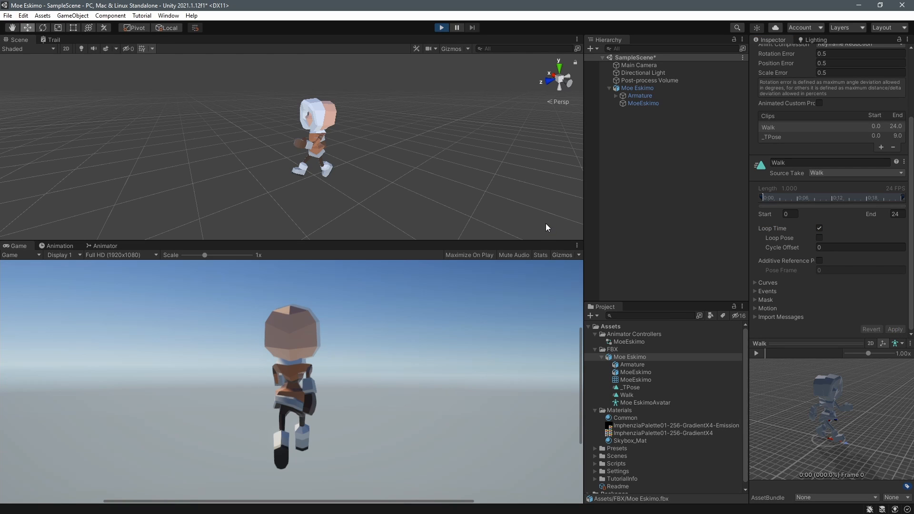
pyautogui.moveTo(678, 204)
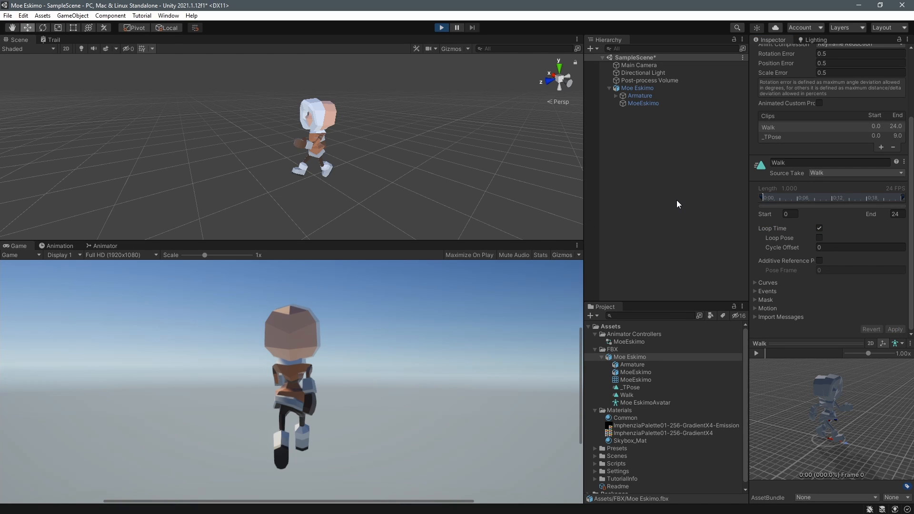
pyautogui.click(441, 28)
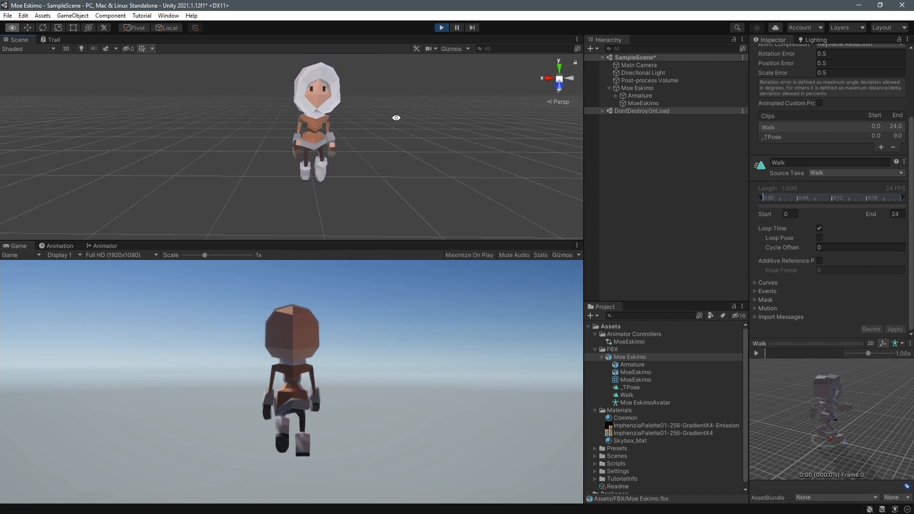
# - Move Main Camera to Position Z 4.224, Rotation Y 180, and add a cube platform
pyautogui.click(638, 65)
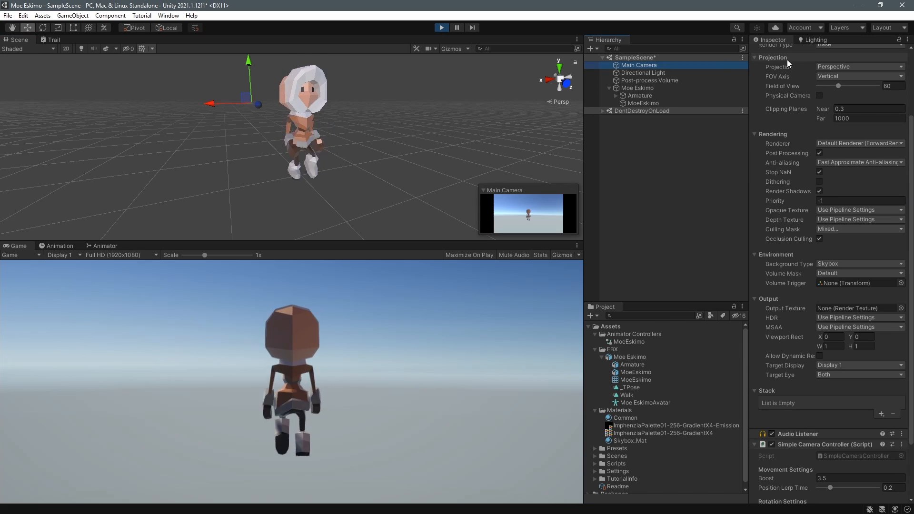
pyautogui.scroll(3)
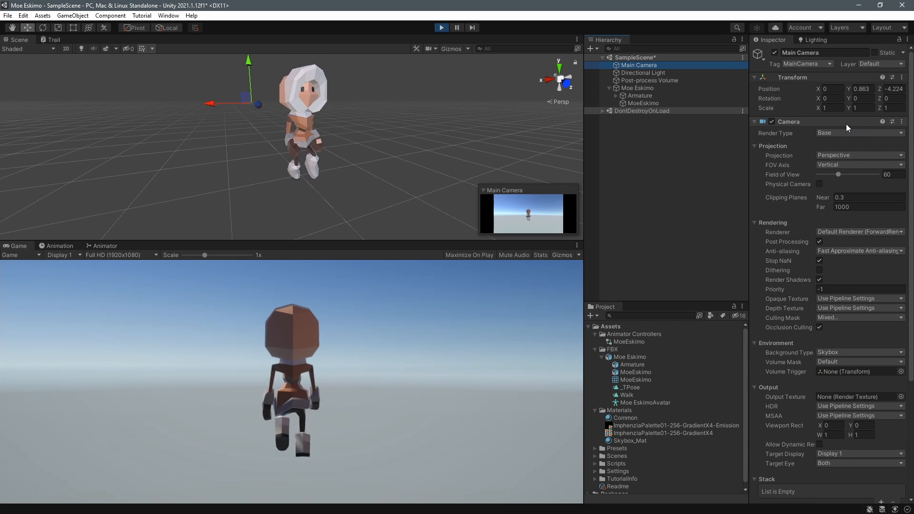
pyautogui.moveTo(667, 95)
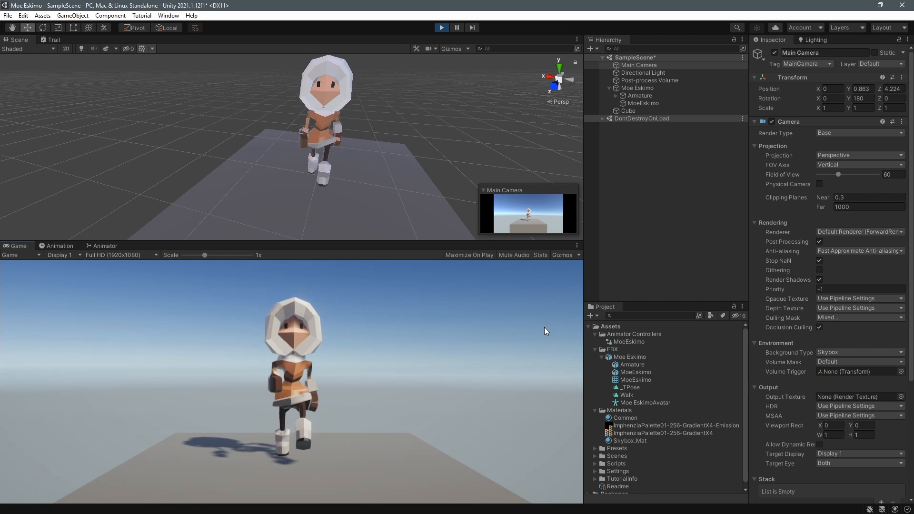
pyautogui.moveTo(368, 267)
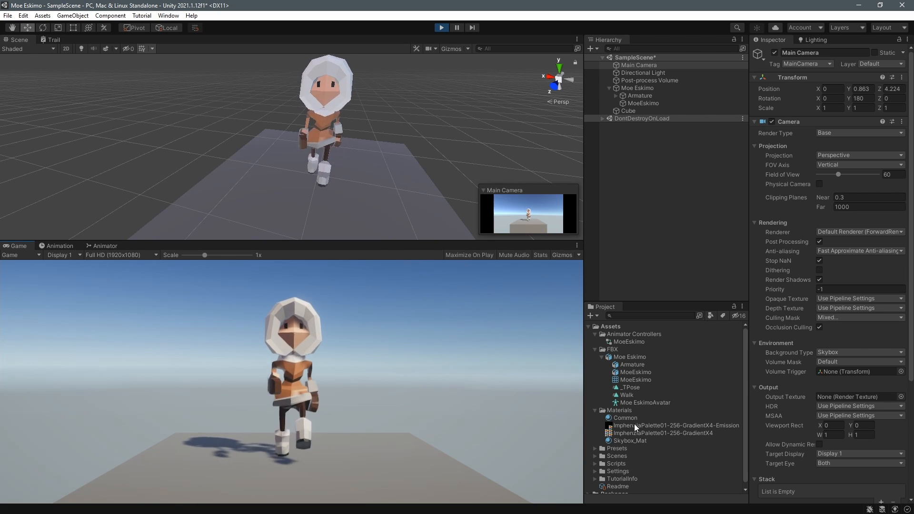
pyautogui.click(623, 417)
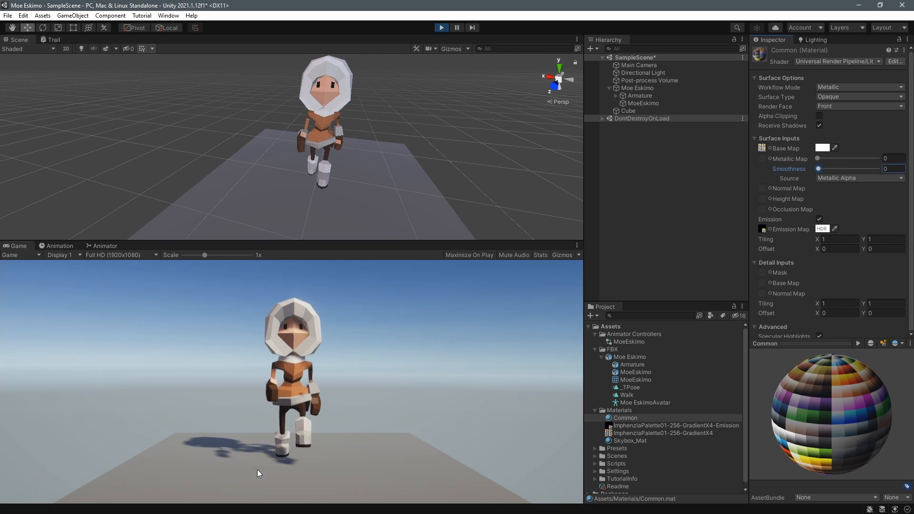
# - Set the MoeEskimo child's Skinned Mesh Renderer Cast Shadows to Two Sided
pyautogui.click(638, 88)
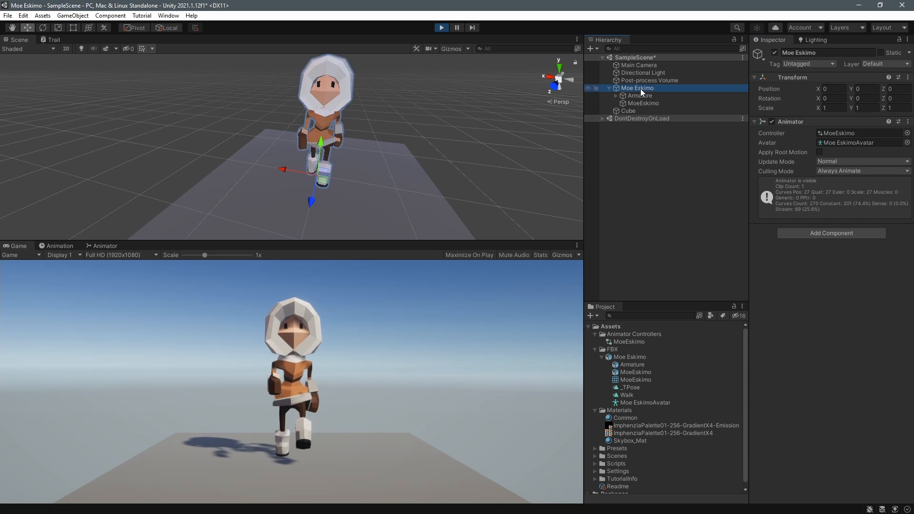
pyautogui.click(644, 104)
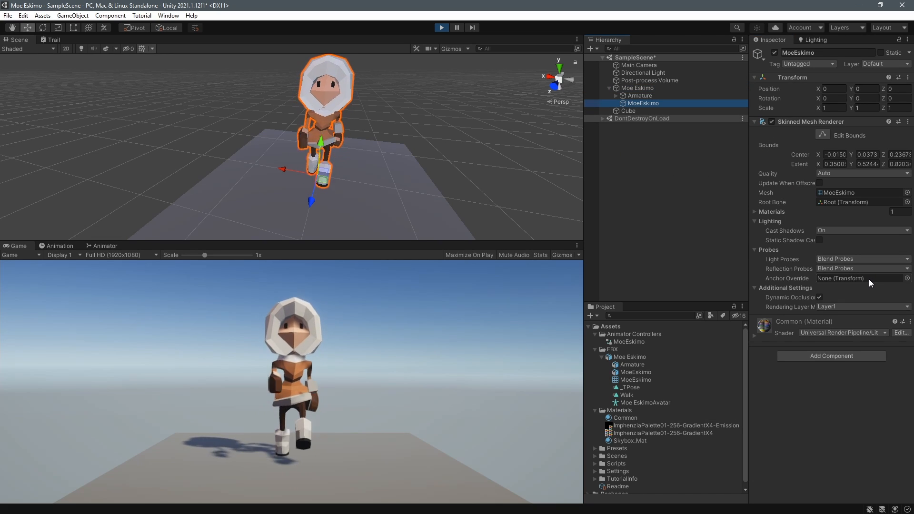
pyautogui.click(863, 230)
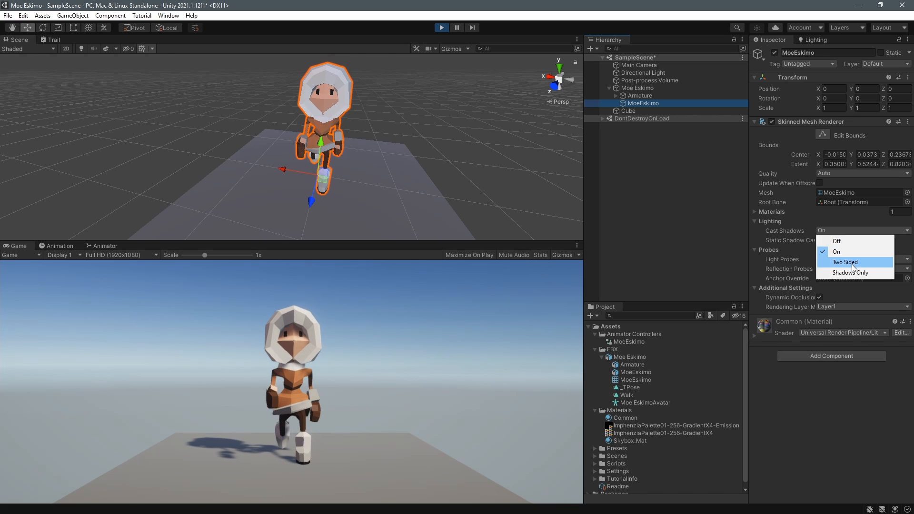
pyautogui.click(844, 262)
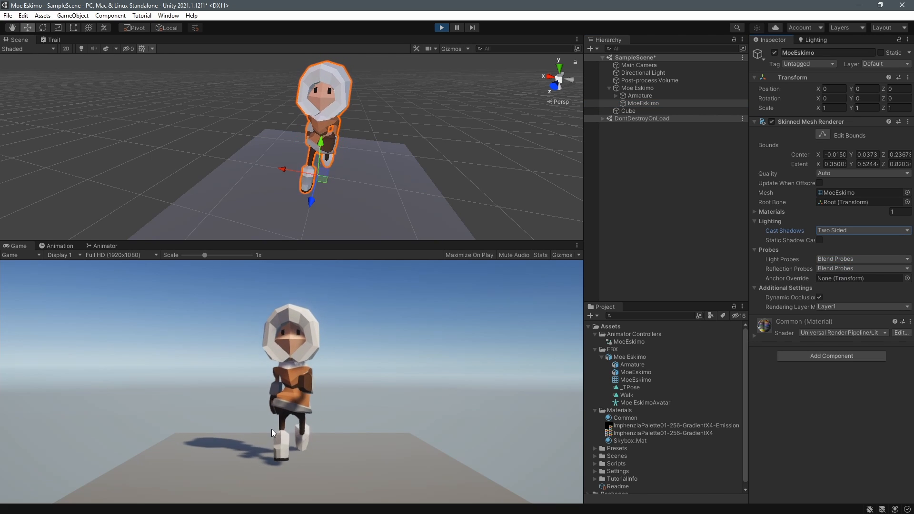